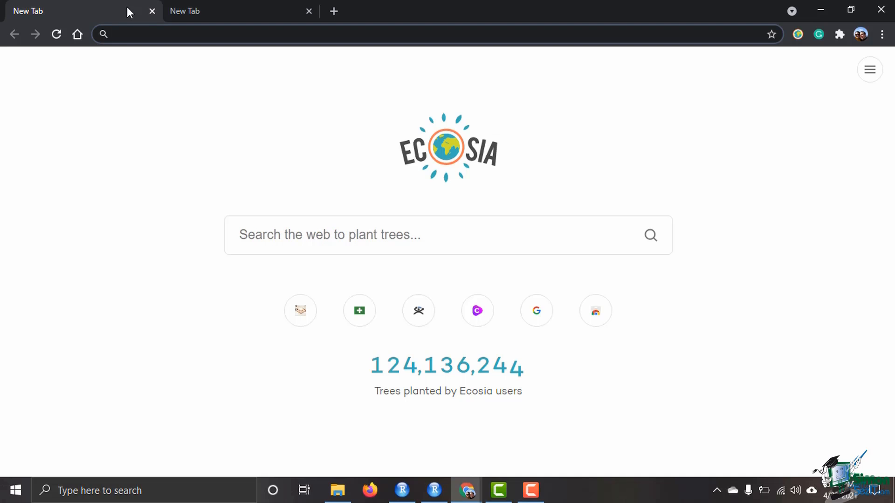
Step: Search the web for 'r software' in one tab and 'rstudio' in another
{"action": "type", "text": "r software"}
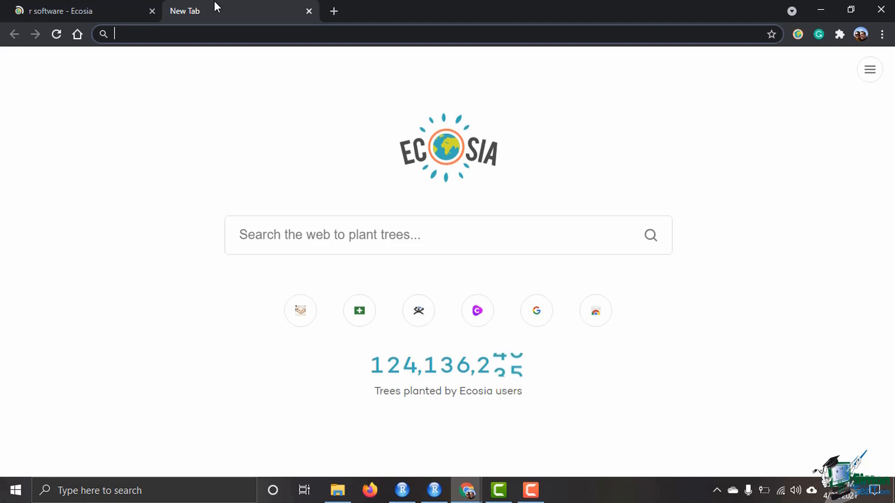
{"action": "type", "text": "rstudio"}
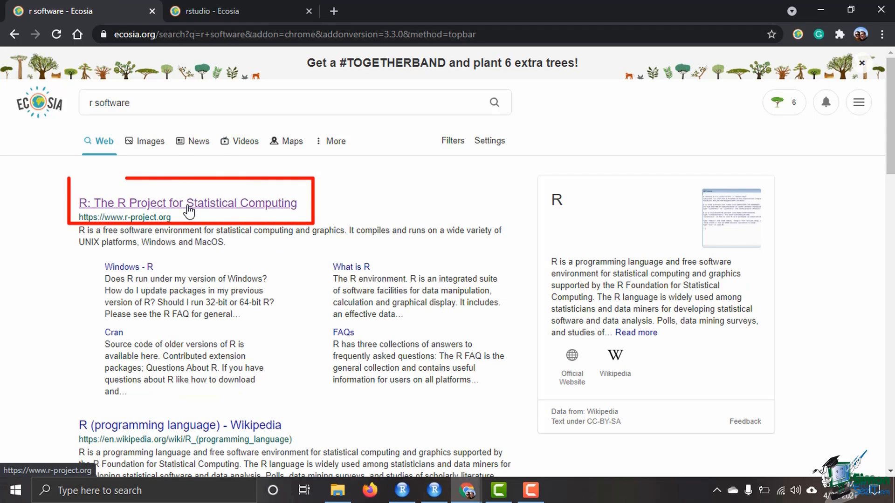
Step: Go from the R Project site to the CRAN mirrors and choose the Duke University (archive.linux.duke.edu) mirror
{"action": "left_click", "coordinate": [186, 203]}
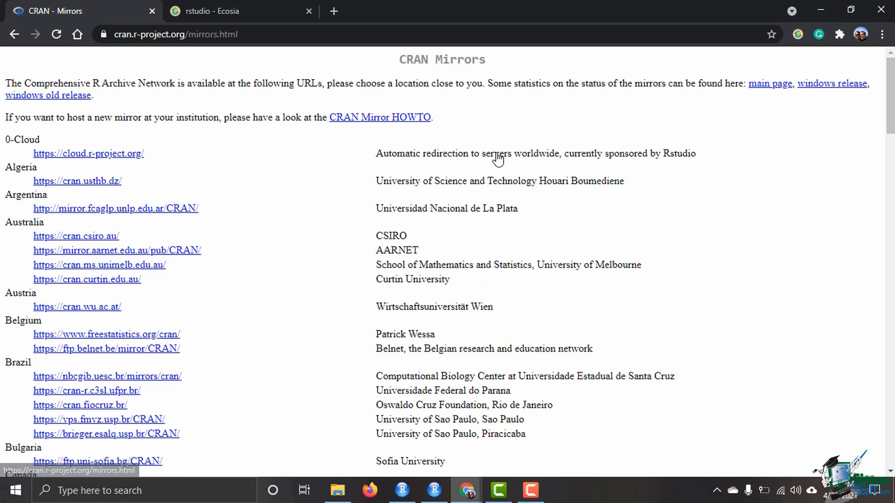
{"action": "mouse_move", "coordinate": [288, 251]}
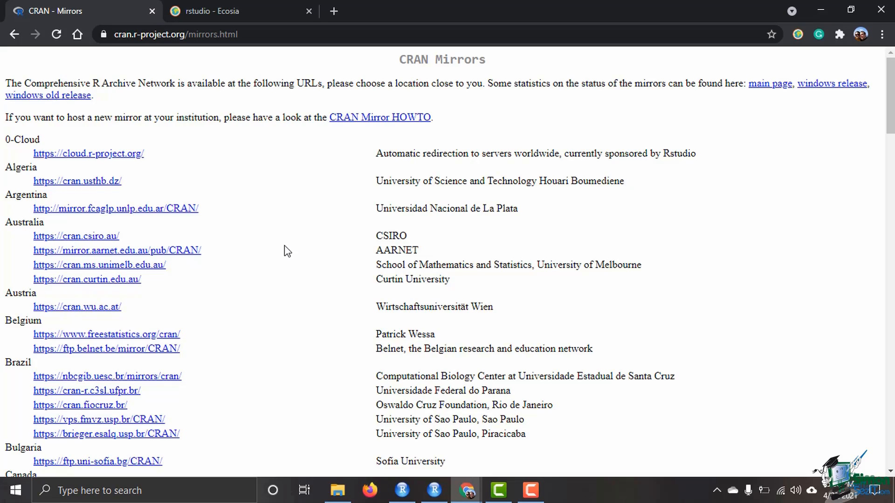
{"action": "scroll", "scroll_direction": "down", "scroll_amount": 3}
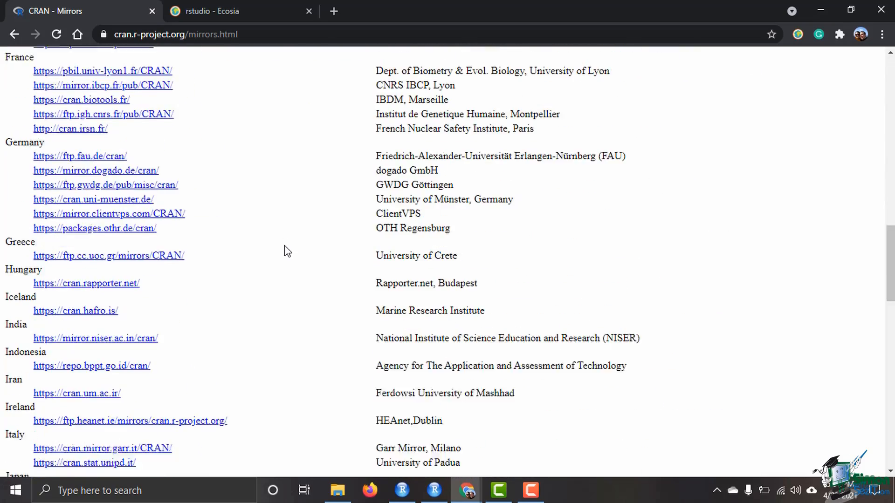
{"action": "scroll", "scroll_direction": "down", "scroll_amount": 3}
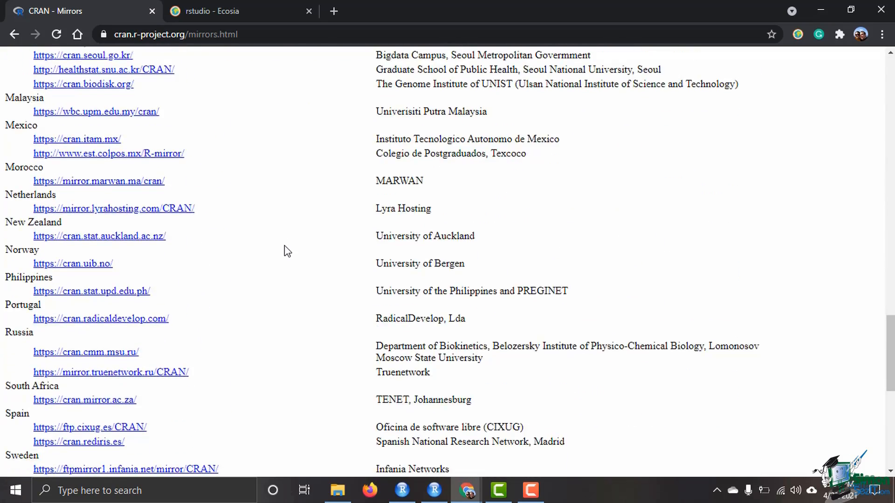
{"action": "scroll", "scroll_direction": "down", "scroll_amount": 3}
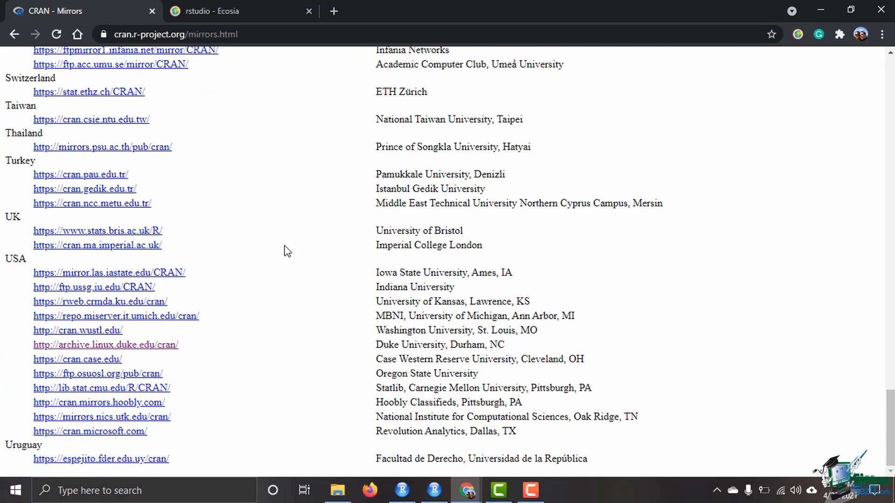
{"action": "mouse_move", "coordinate": [416, 351]}
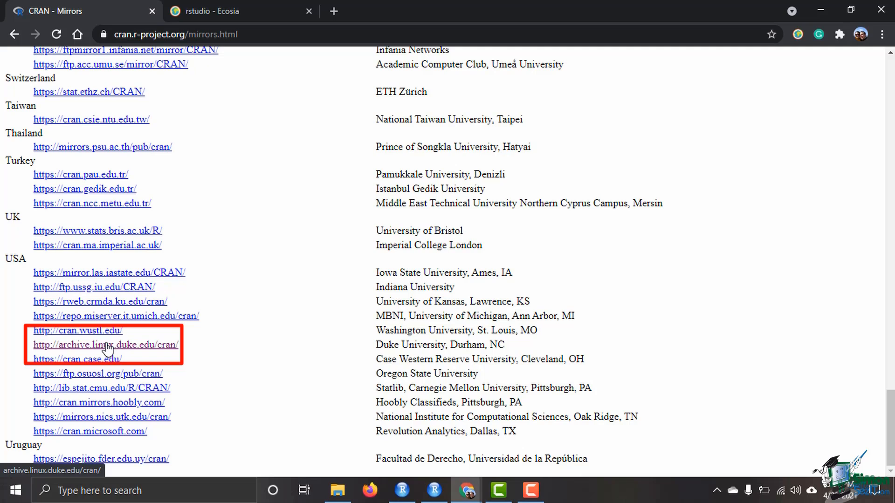
{"action": "left_click", "coordinate": [106, 344]}
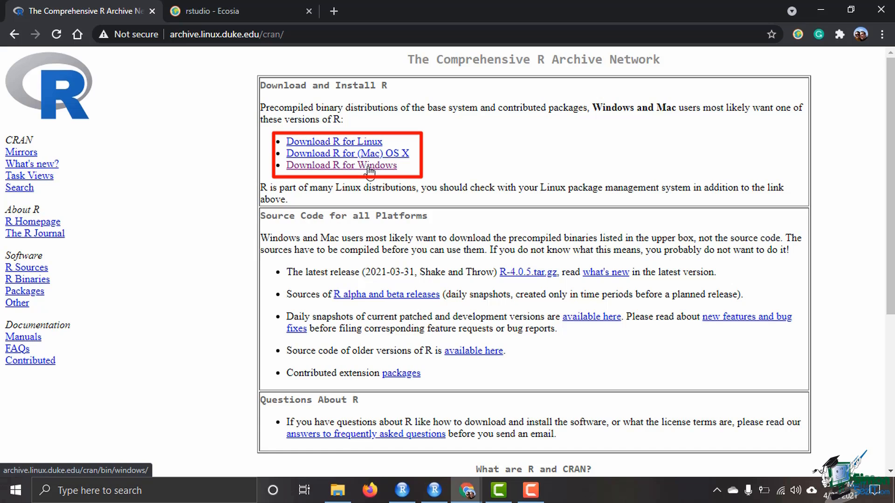
Step: Download the R 4.0.5 base installer for Windows from the Duke CRAN mirror
{"action": "left_click", "coordinate": [340, 165]}
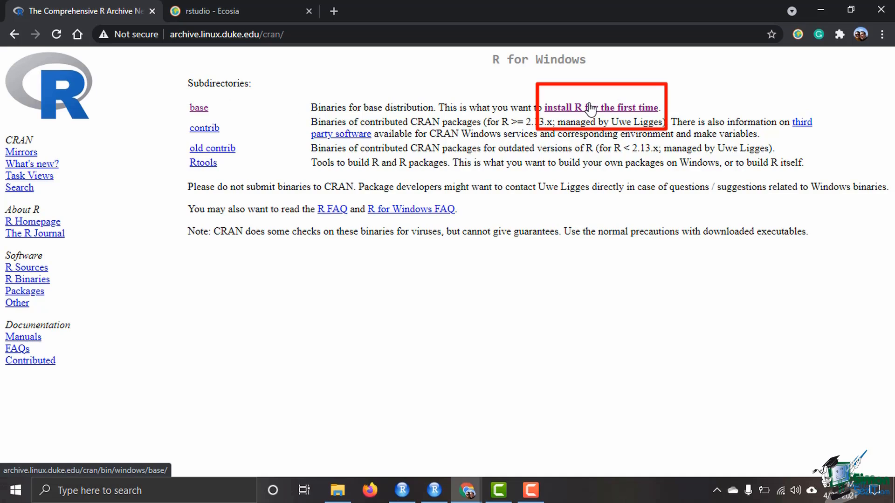
{"action": "left_click", "coordinate": [599, 107]}
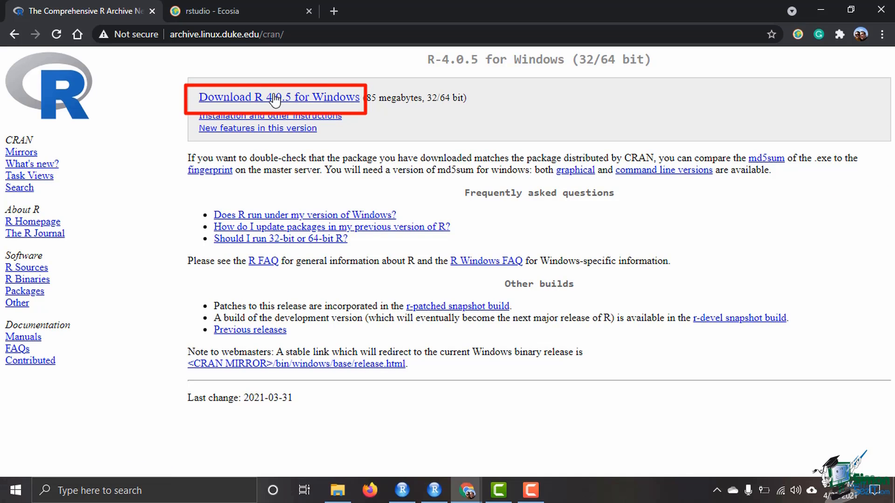
{"action": "left_click", "coordinate": [278, 97]}
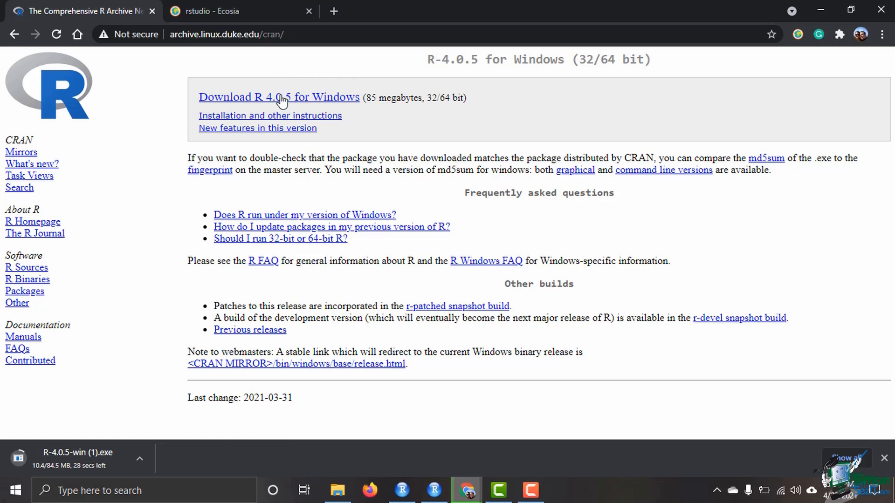
{"action": "mouse_move", "coordinate": [387, 144]}
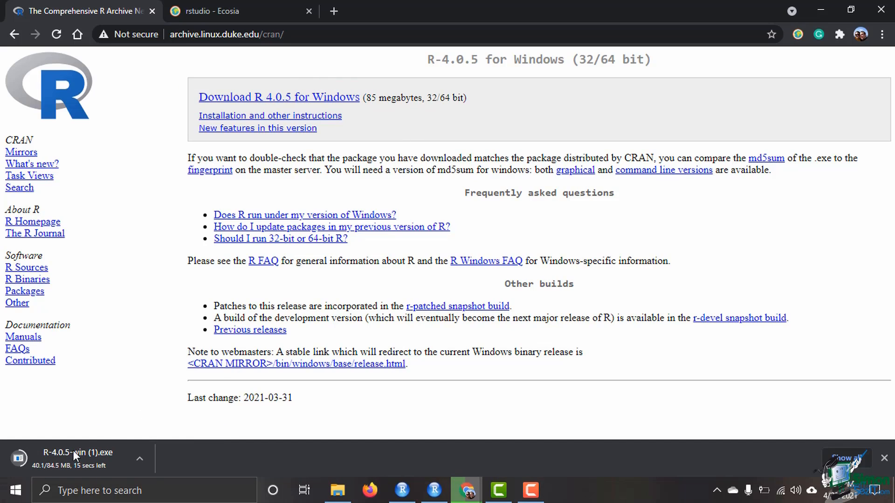
{"action": "mouse_move", "coordinate": [110, 439]}
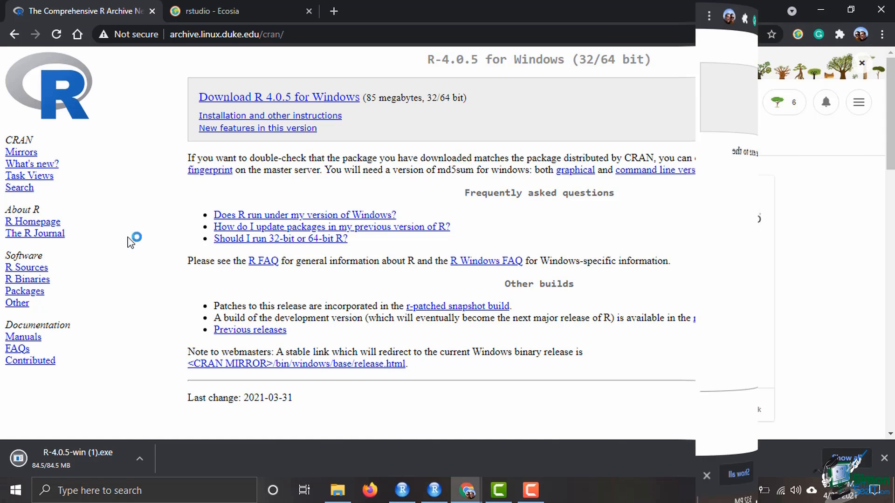
Step: From the rstudio search, reach the RStudio IDE product page on rstudio.com
{"action": "left_click", "coordinate": [229, 11]}
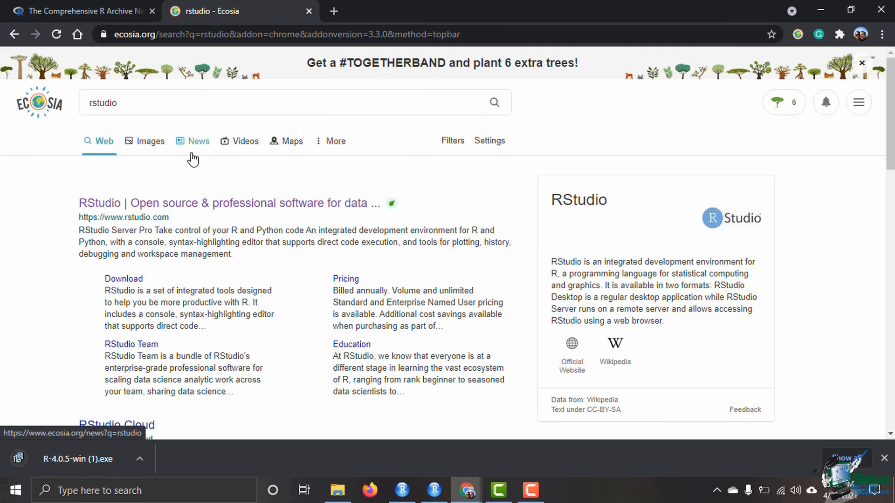
{"action": "left_click", "coordinate": [228, 203]}
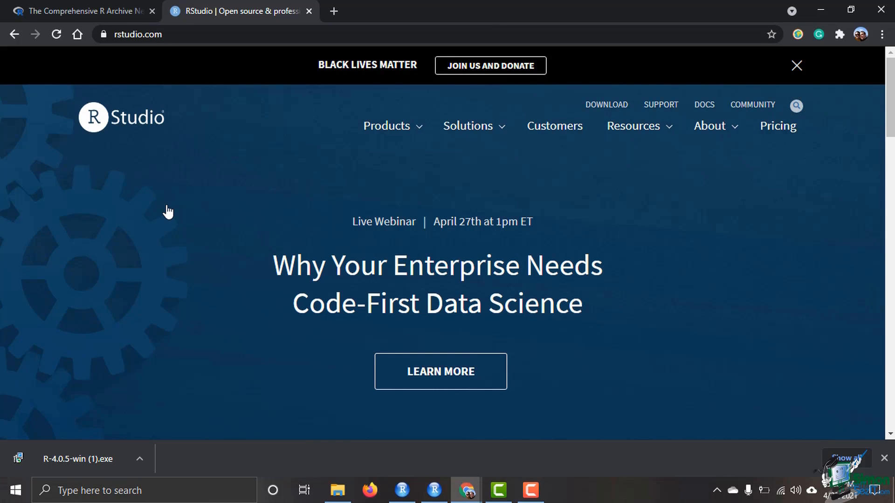
{"action": "left_click", "coordinate": [386, 126]}
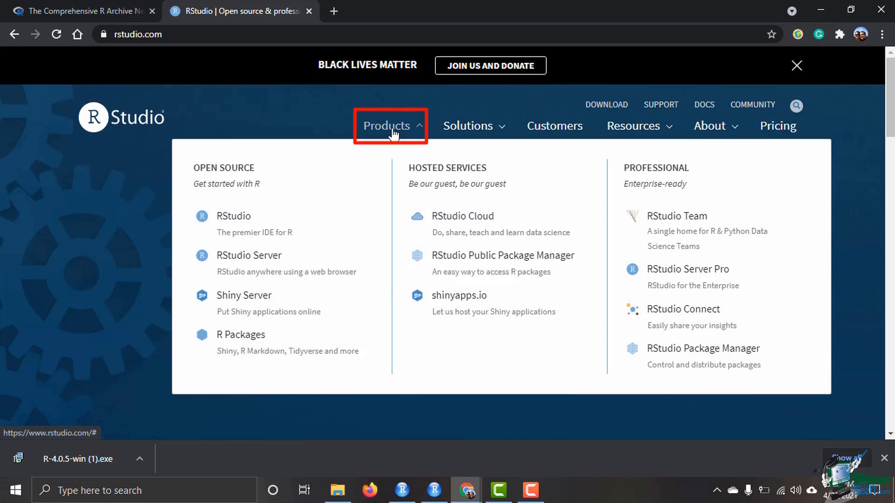
{"action": "left_click", "coordinate": [233, 215]}
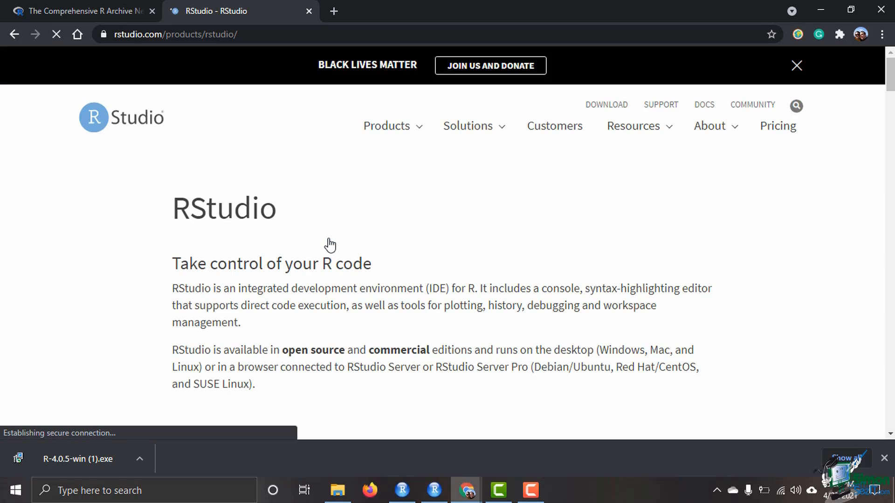
{"action": "scroll", "scroll_direction": "down", "scroll_amount": 3}
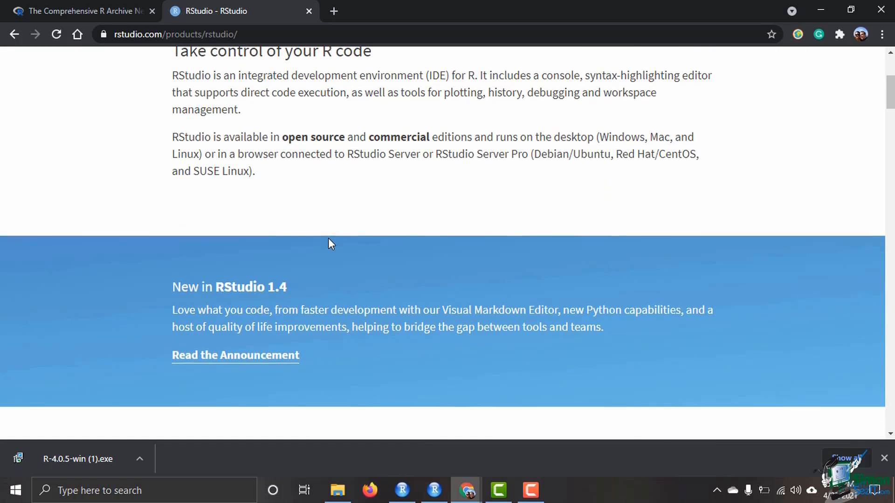
{"action": "scroll", "scroll_direction": "down", "scroll_amount": 3}
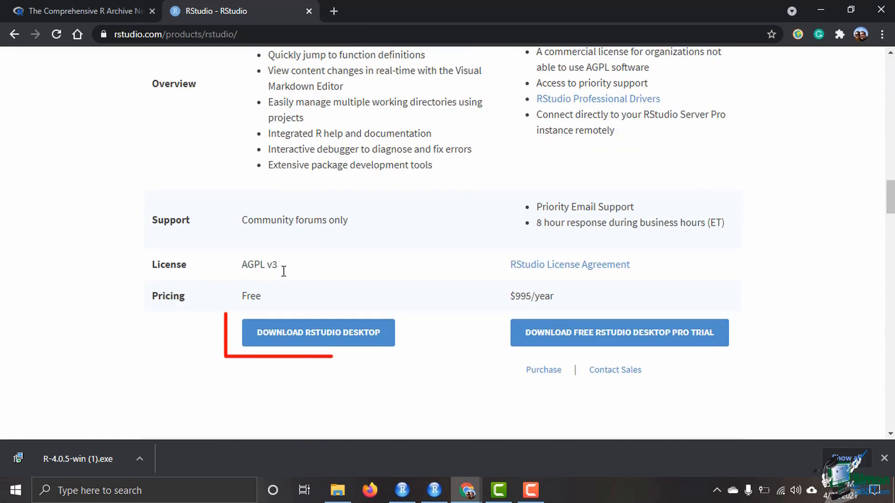
Step: Choose the free RStudio Desktop edition, landing on its 1.4.1106 Windows download page
{"action": "left_click", "coordinate": [318, 333]}
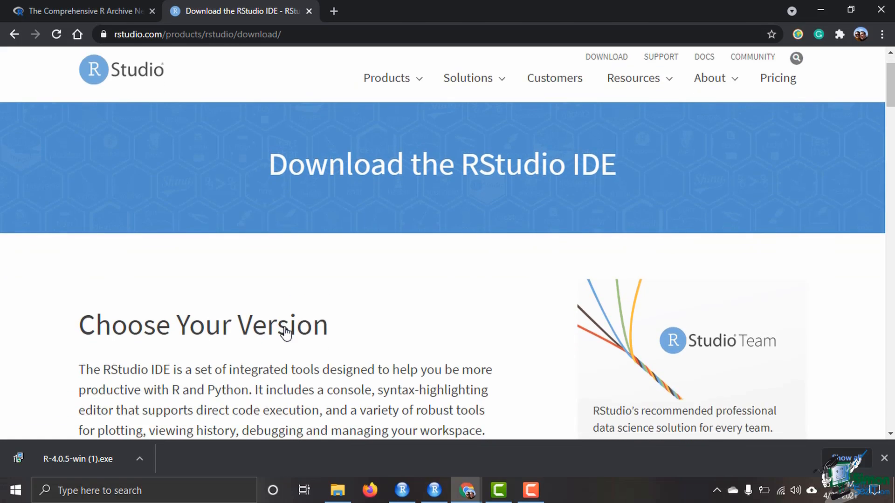
{"action": "scroll", "scroll_direction": "down", "scroll_amount": 3}
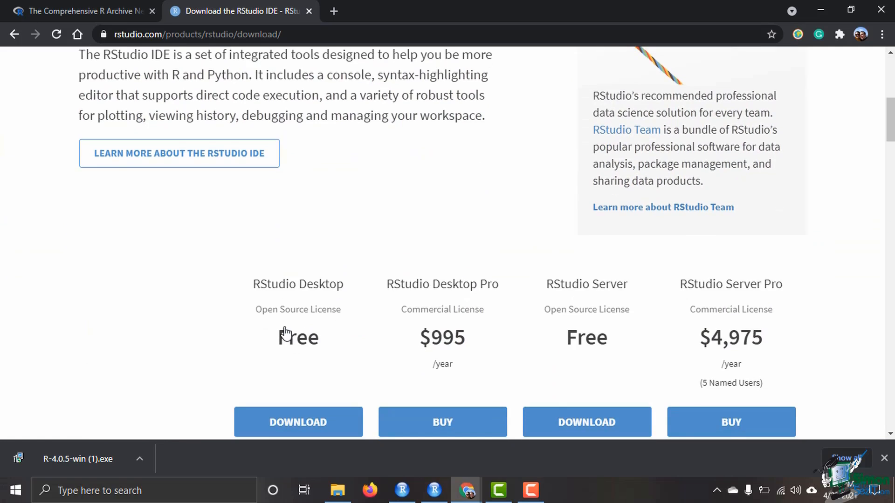
{"action": "scroll", "scroll_direction": "down", "scroll_amount": 3}
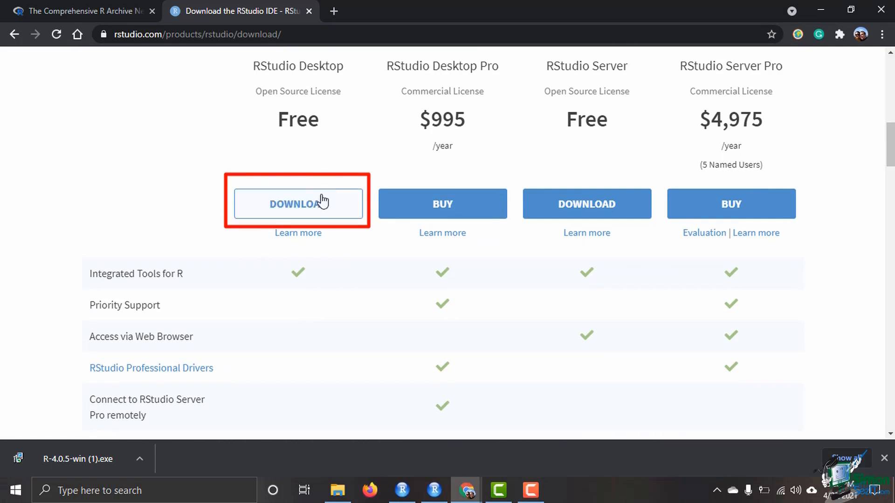
{"action": "left_click", "coordinate": [297, 204]}
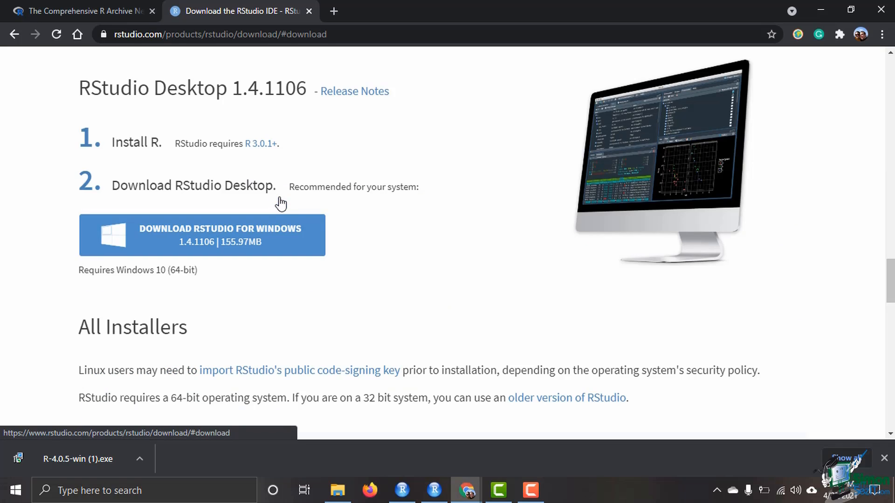
{"action": "mouse_move", "coordinate": [351, 192]}
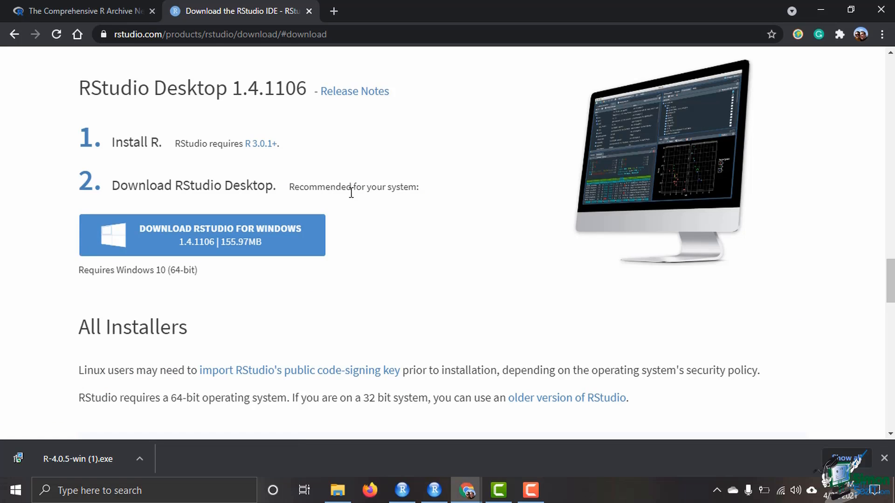
{"action": "mouse_move", "coordinate": [297, 189]}
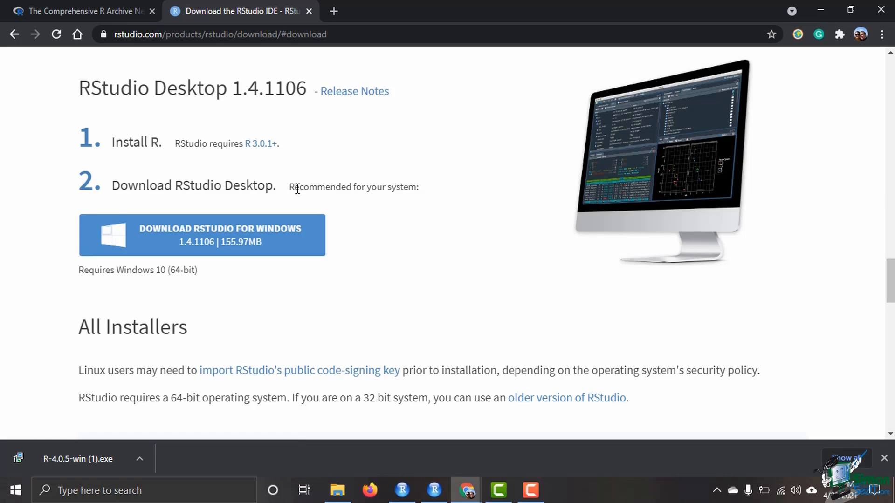
{"action": "mouse_move", "coordinate": [277, 268]}
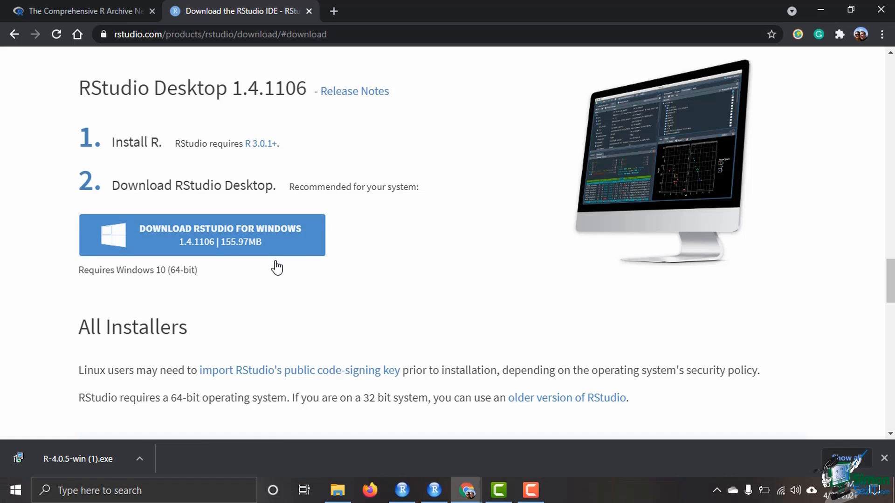
Step: Download RStudio-1.4.1106.exe for Windows and wait for it to finish
{"action": "left_click", "coordinate": [220, 235]}
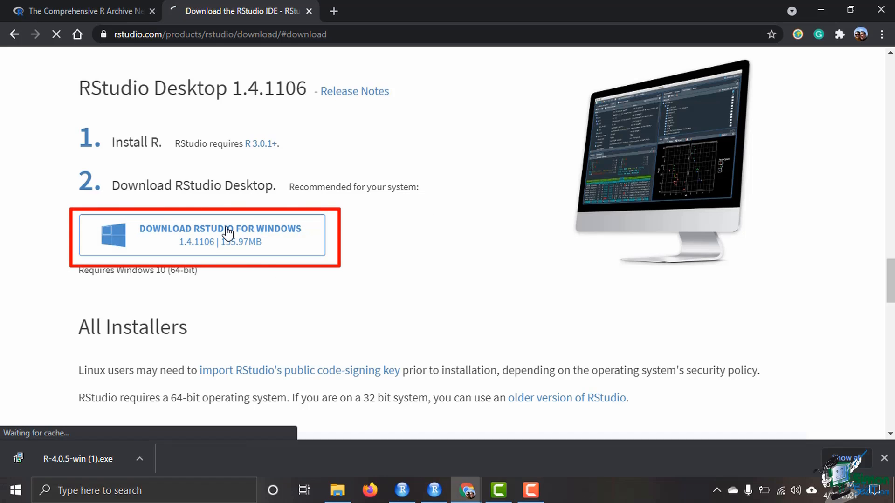
{"action": "left_click", "coordinate": [220, 235]}
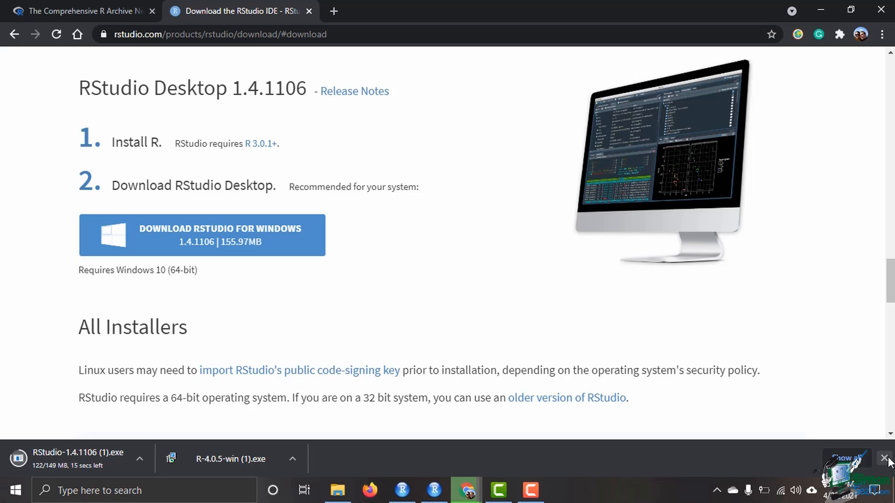
{"action": "left_click", "coordinate": [80, 11]}
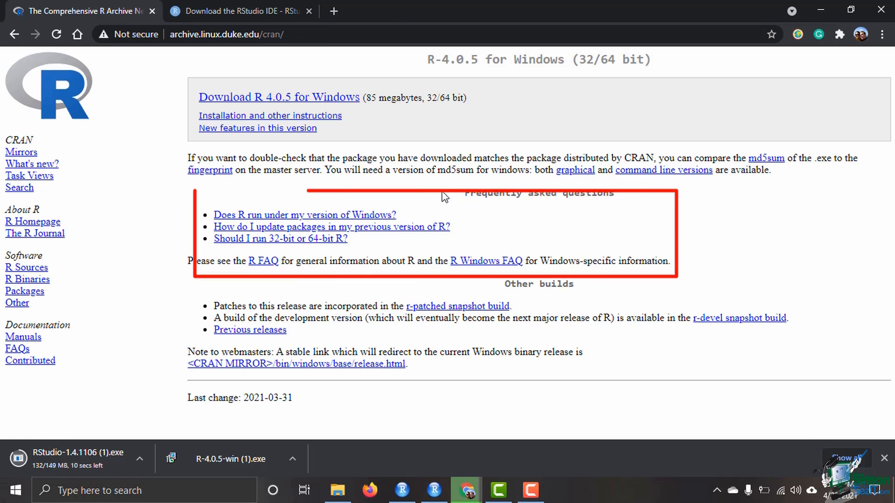
{"action": "mouse_move", "coordinate": [244, 283]}
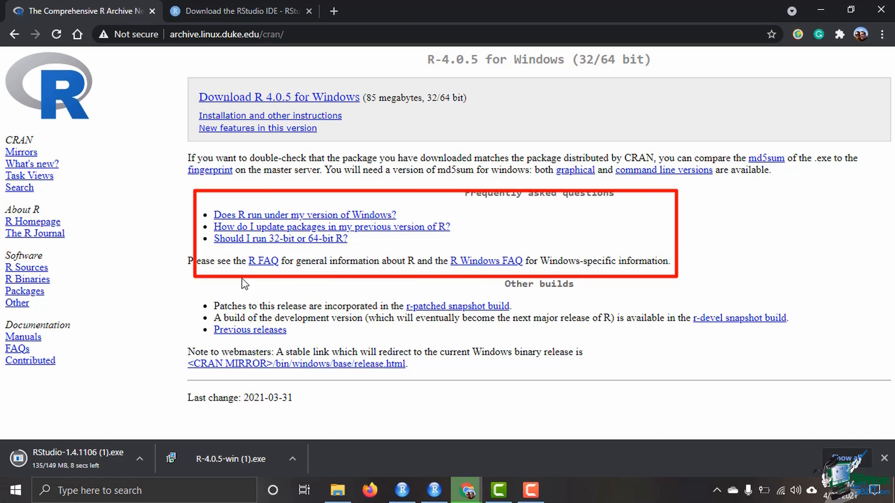
{"action": "left_click", "coordinate": [239, 11]}
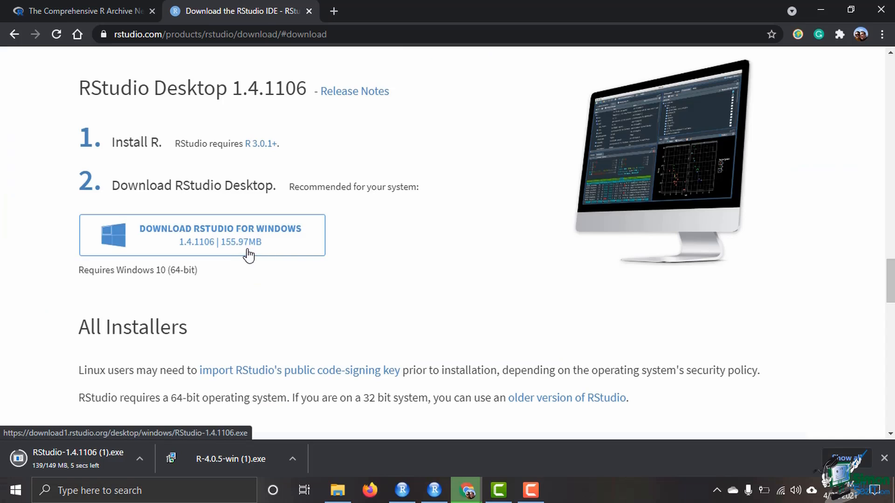
{"action": "mouse_move", "coordinate": [486, 284]}
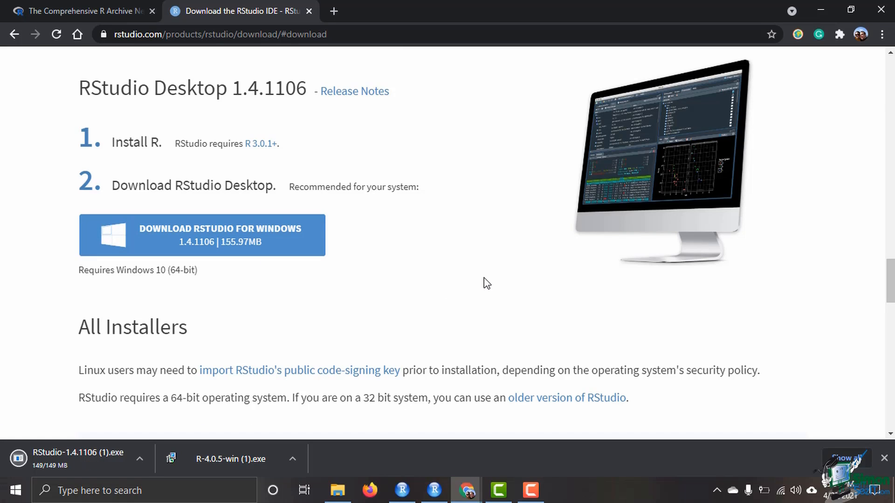
{"action": "scroll", "scroll_direction": "up", "scroll_amount": 3}
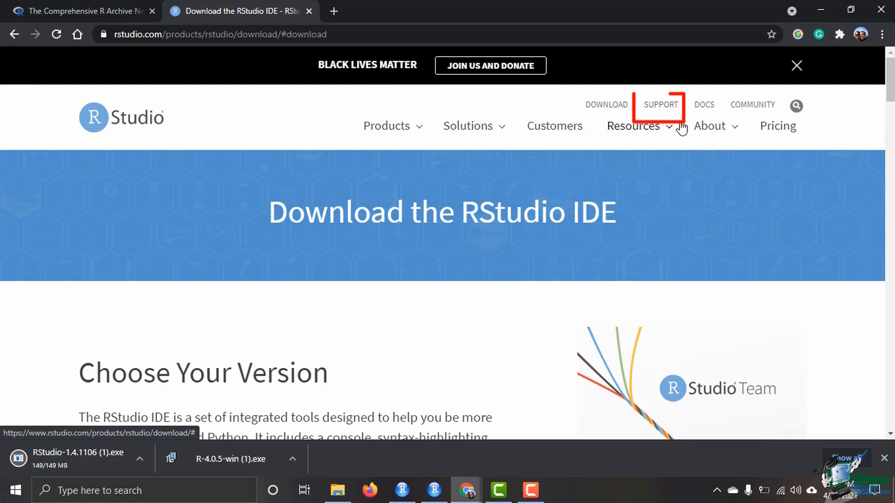
{"action": "mouse_move", "coordinate": [701, 321]}
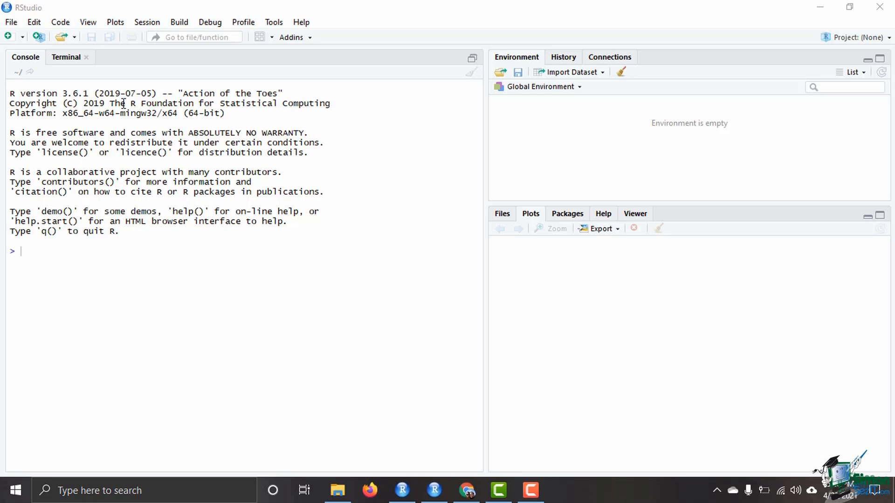
{"action": "mouse_move", "coordinate": [282, 188]}
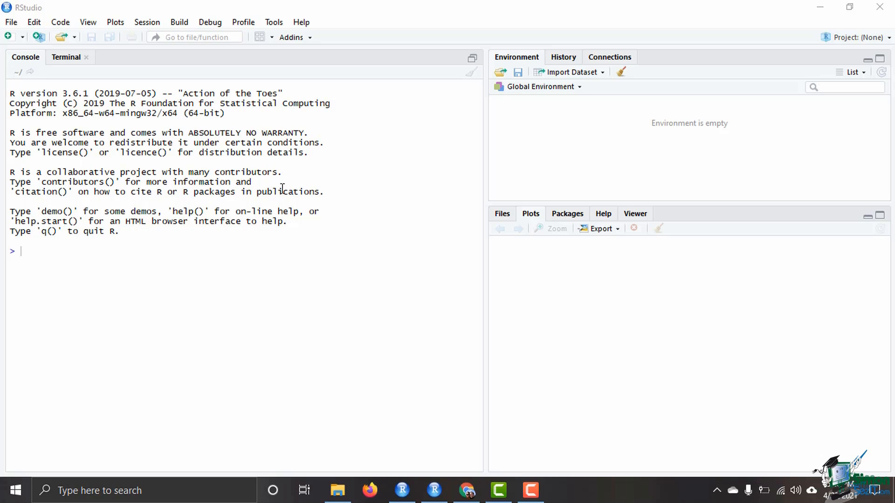
{"action": "mouse_move", "coordinate": [273, 220]}
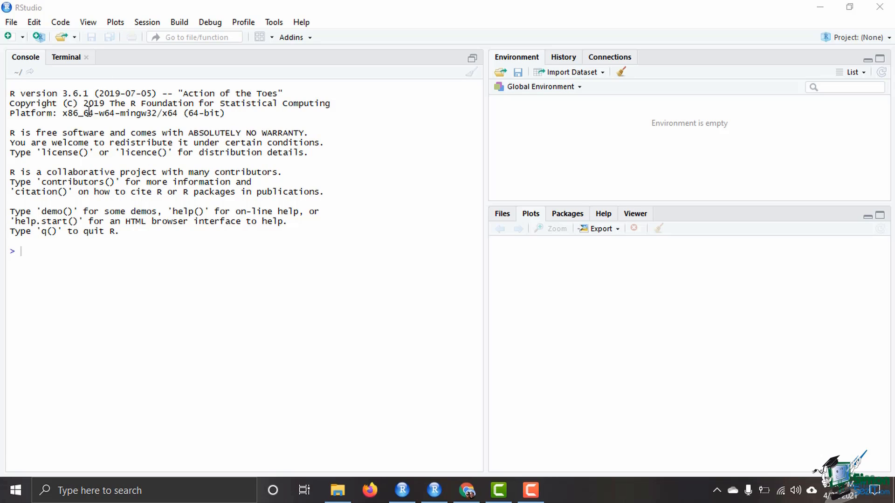
{"action": "mouse_move", "coordinate": [137, 162]}
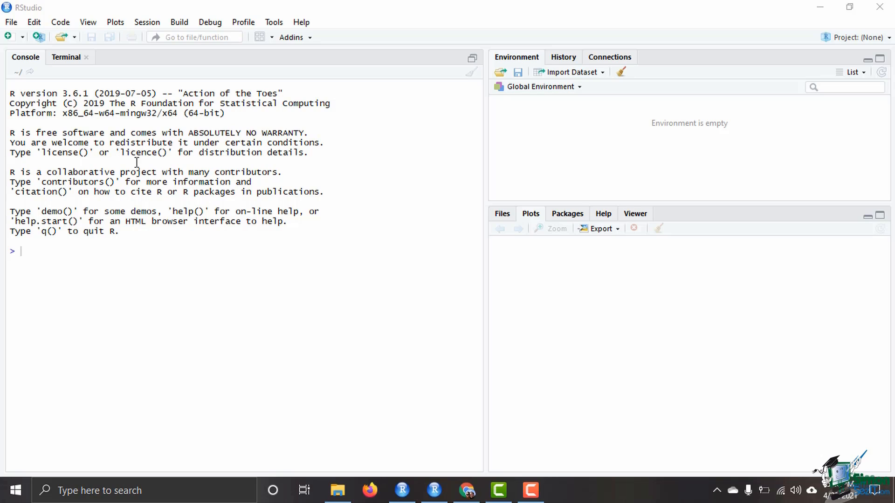
{"action": "mouse_move", "coordinate": [200, 321]}
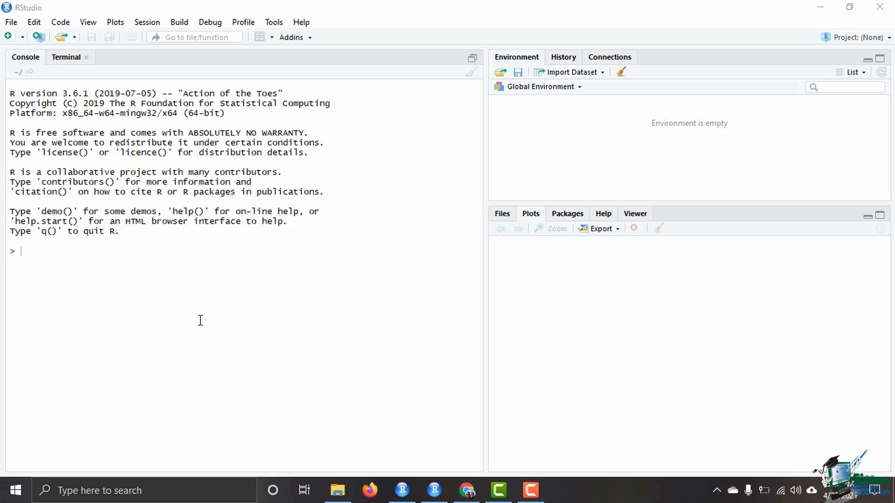
{"action": "mouse_move", "coordinate": [59, 205]}
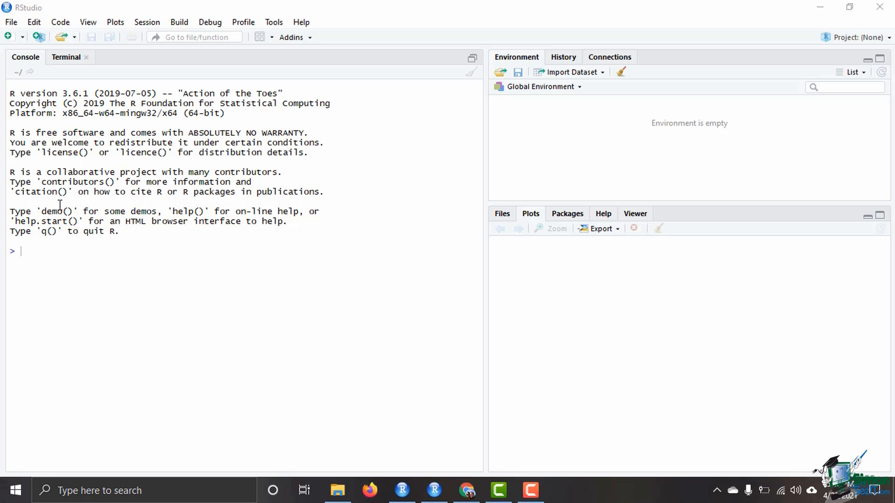
{"action": "mouse_move", "coordinate": [89, 257]}
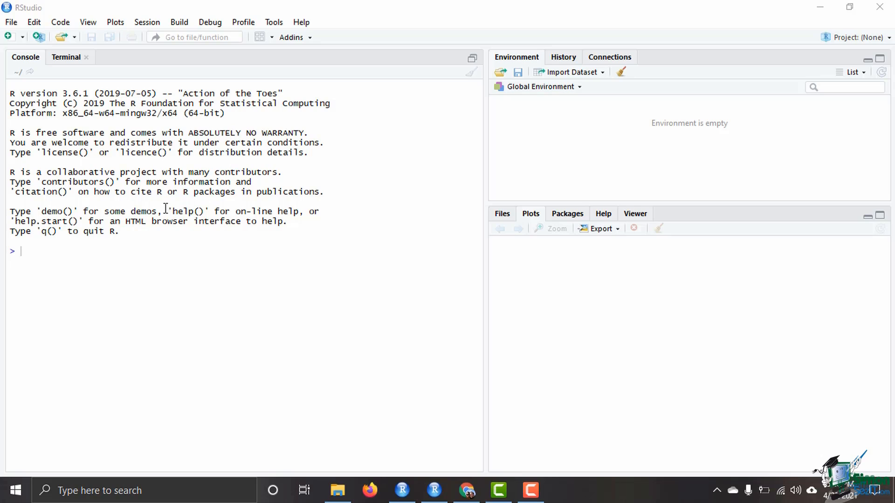
{"action": "mouse_move", "coordinate": [75, 274]}
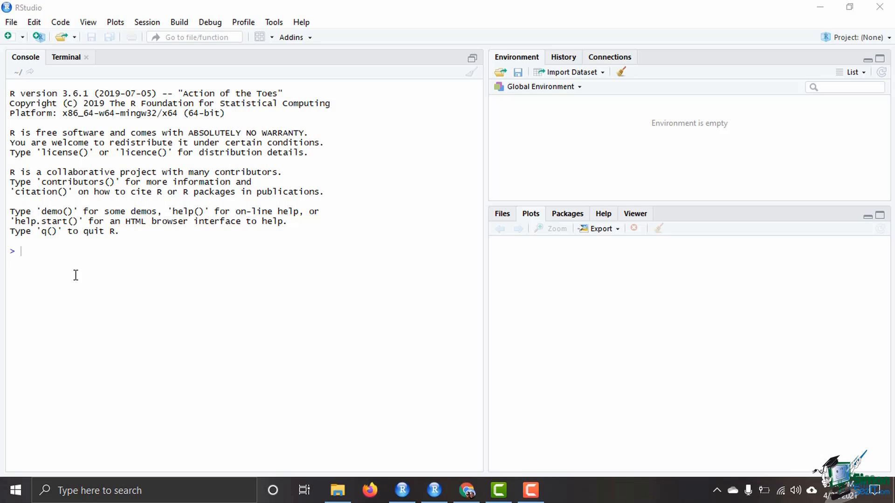
{"action": "mouse_move", "coordinate": [126, 230]}
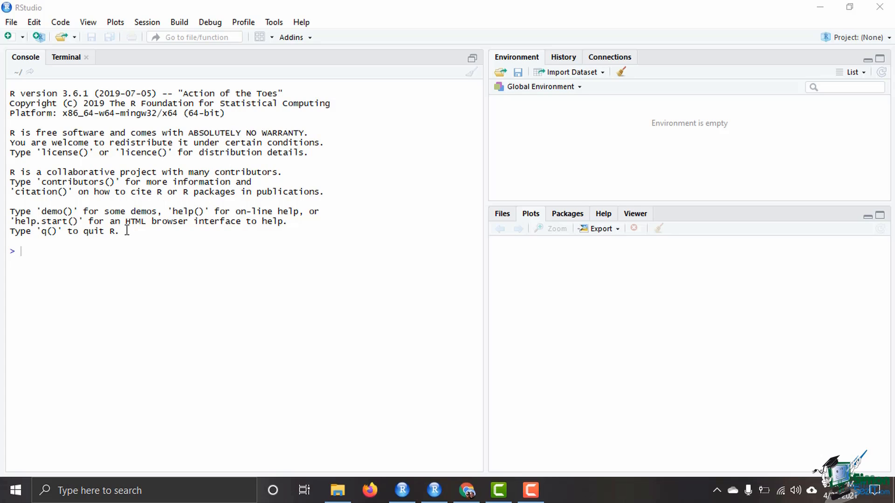
{"action": "mouse_move", "coordinate": [548, 270]}
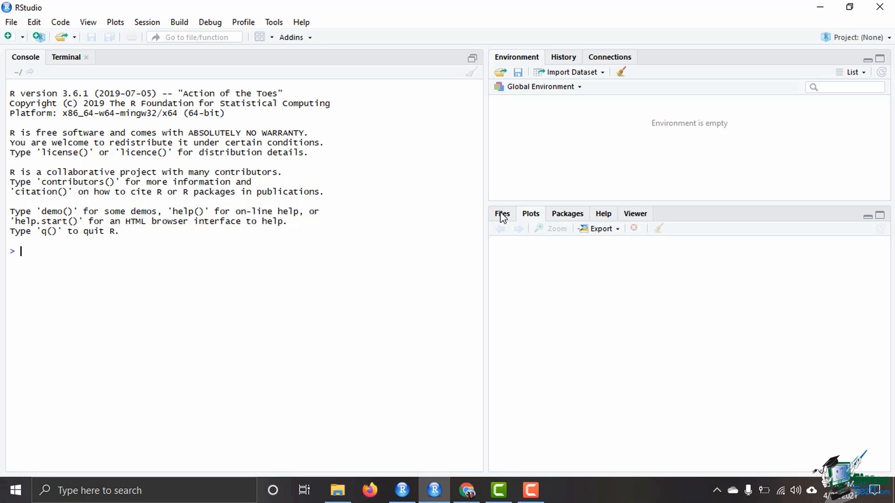
Step: Look through the Files, Plots, Packages and Help areas of the lower-right pane, ending on Help
{"action": "left_click", "coordinate": [501, 213]}
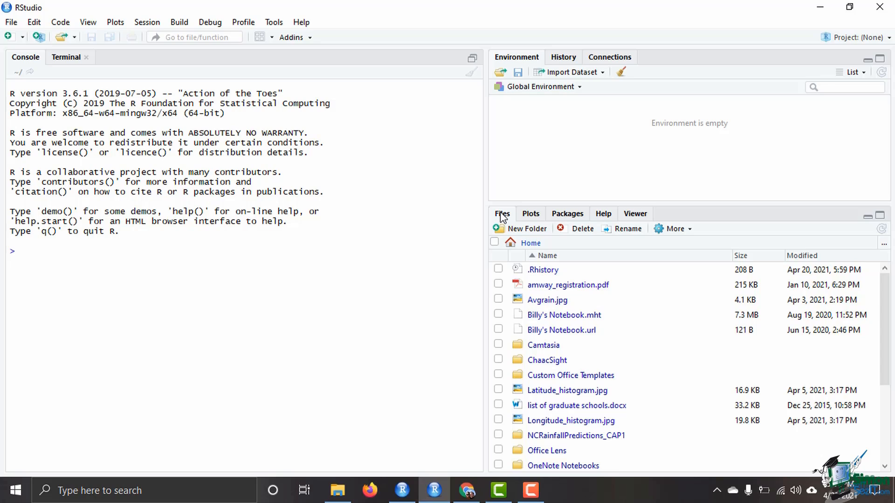
{"action": "left_click", "coordinate": [530, 213]}
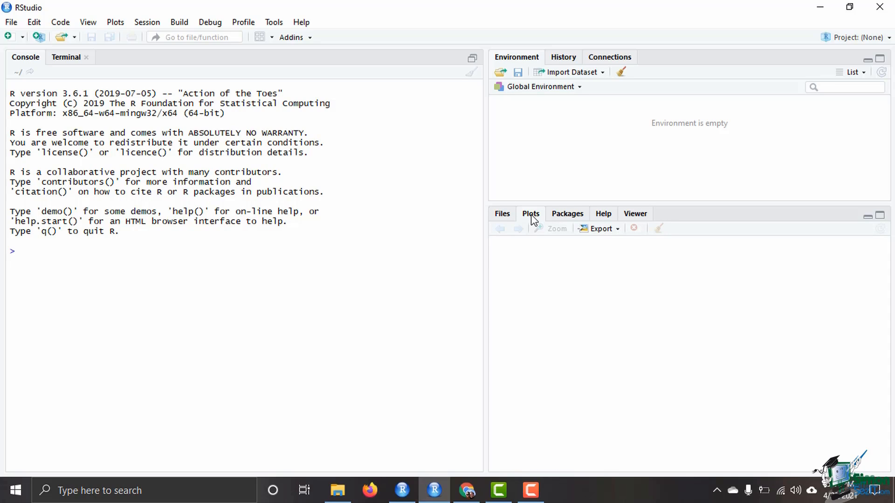
{"action": "left_click", "coordinate": [20, 250]}
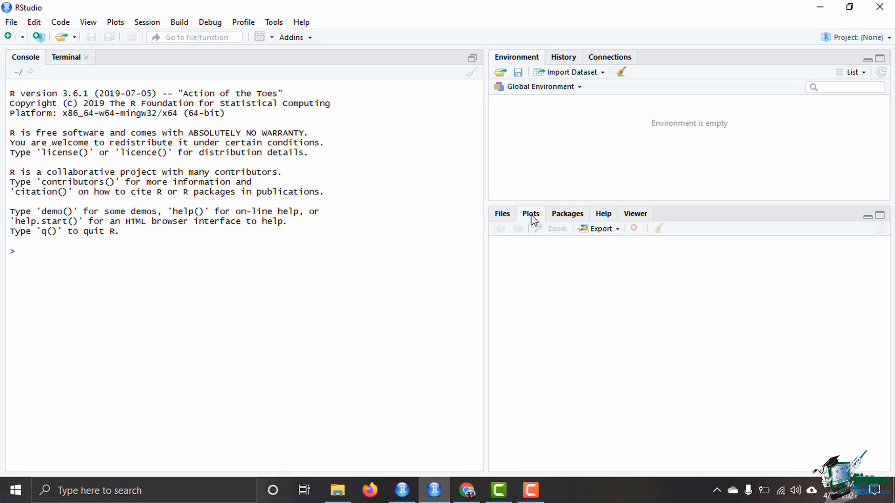
{"action": "left_click", "coordinate": [566, 214]}
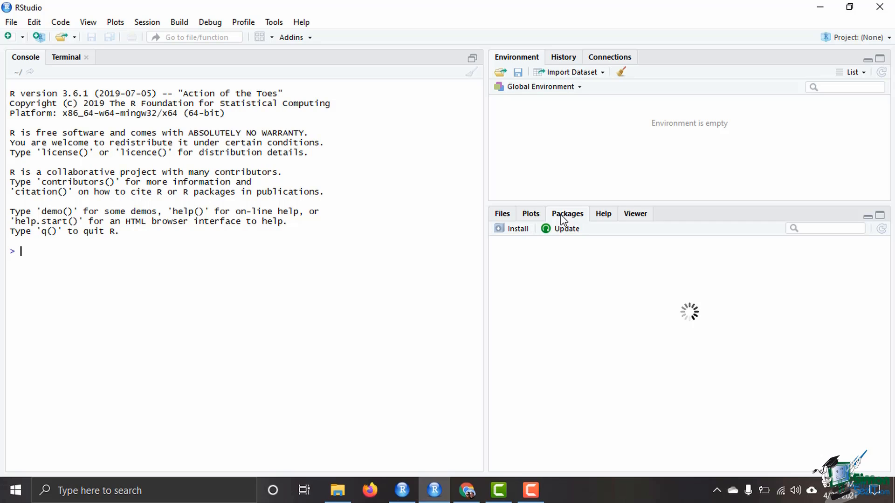
{"action": "mouse_move", "coordinate": [601, 219]}
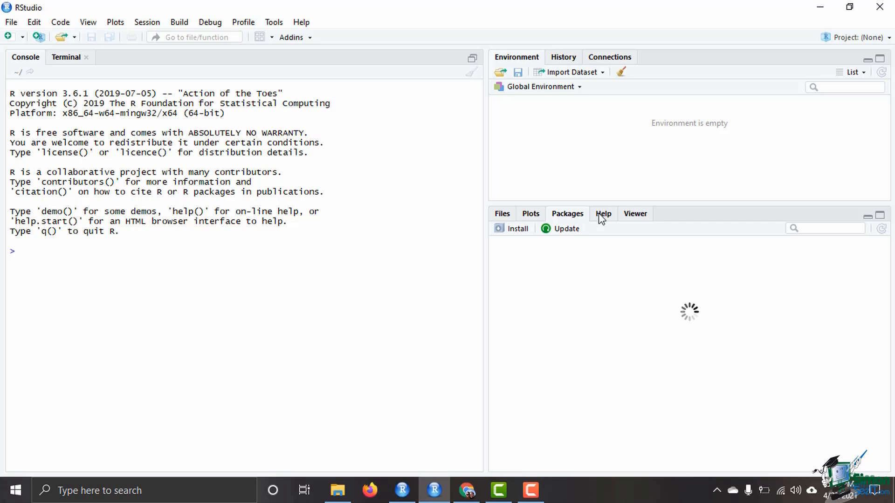
{"action": "left_click", "coordinate": [603, 213]}
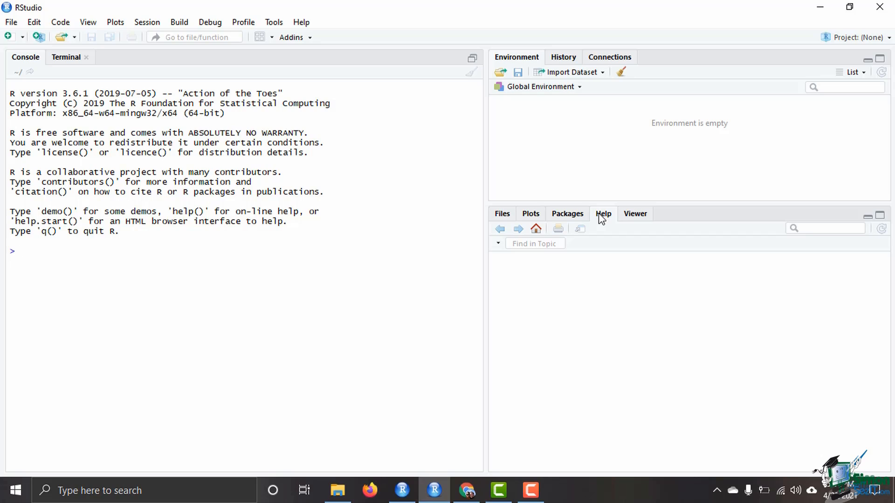
{"action": "mouse_move", "coordinate": [666, 236]}
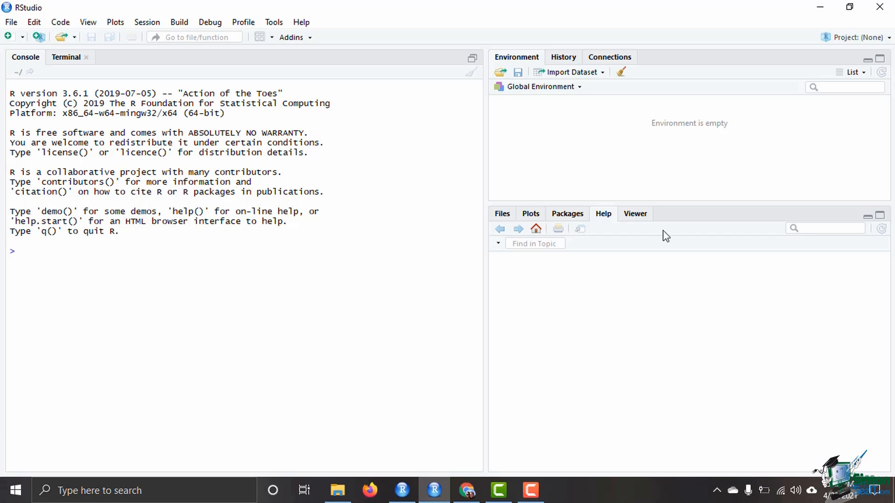
{"action": "mouse_move", "coordinate": [804, 245]}
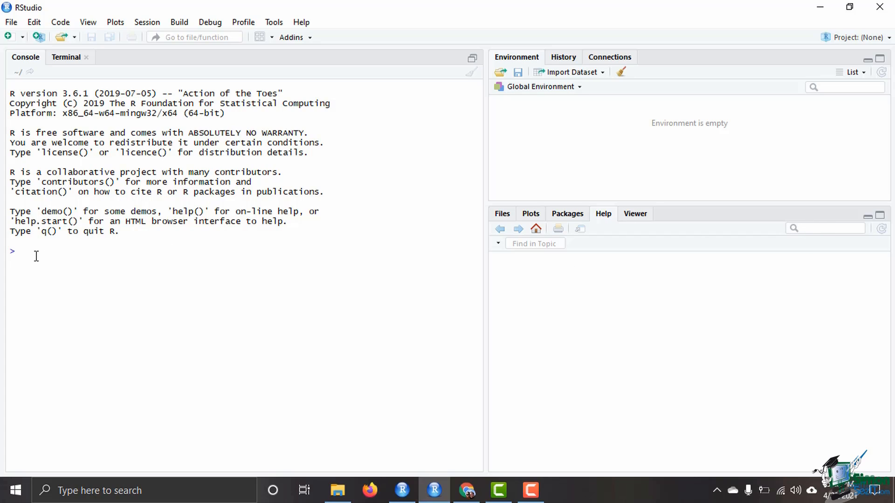
Step: Look up ?tibble and ?data.frame in the console, then show the empty Viewer area
{"action": "left_click", "coordinate": [34, 252]}
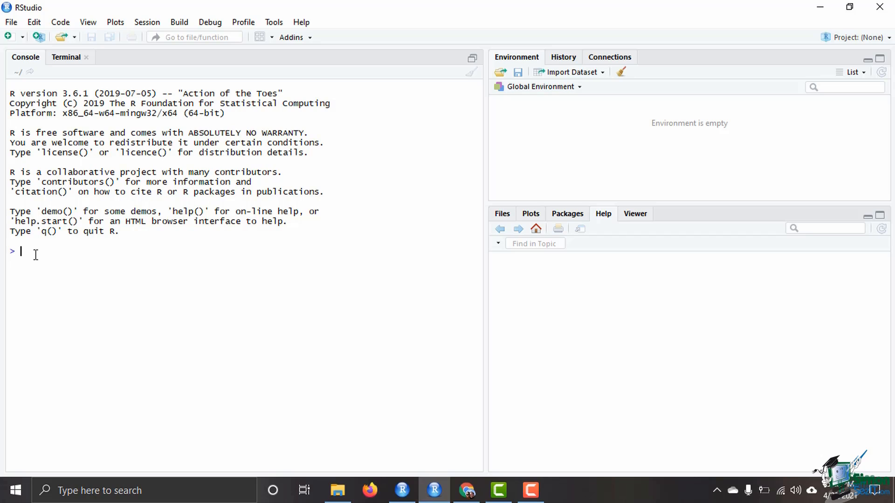
{"action": "mouse_move", "coordinate": [20, 251]}
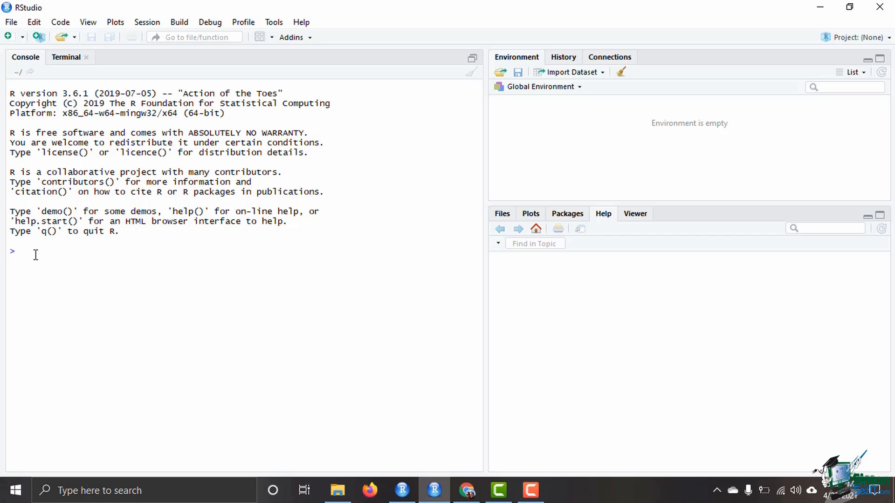
{"action": "left_click", "coordinate": [22, 252]}
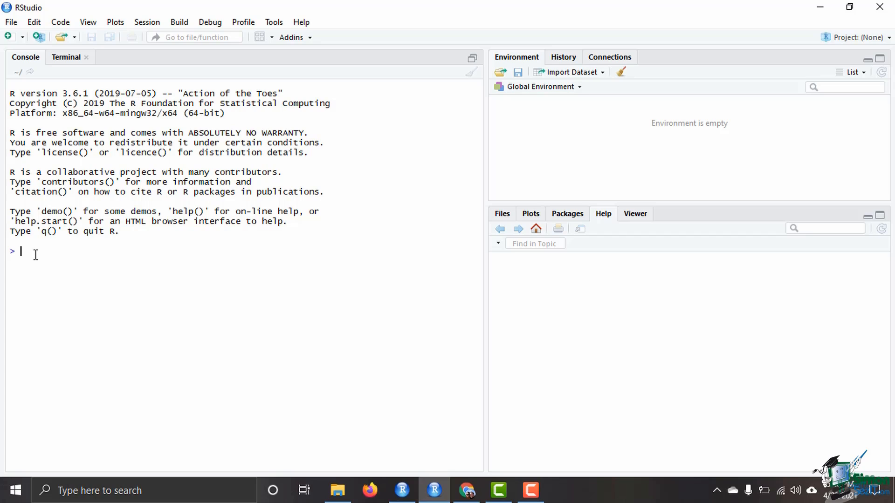
{"action": "type", "text": "?"}
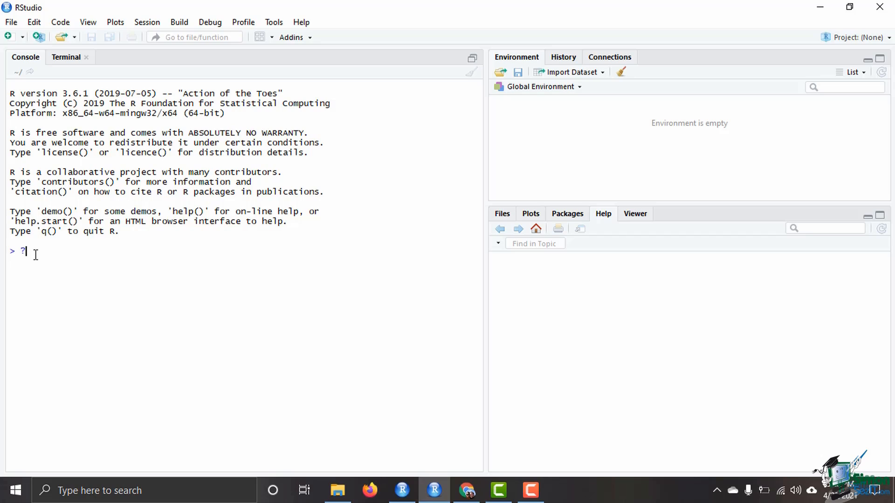
{"action": "key", "text": "Backspace"}
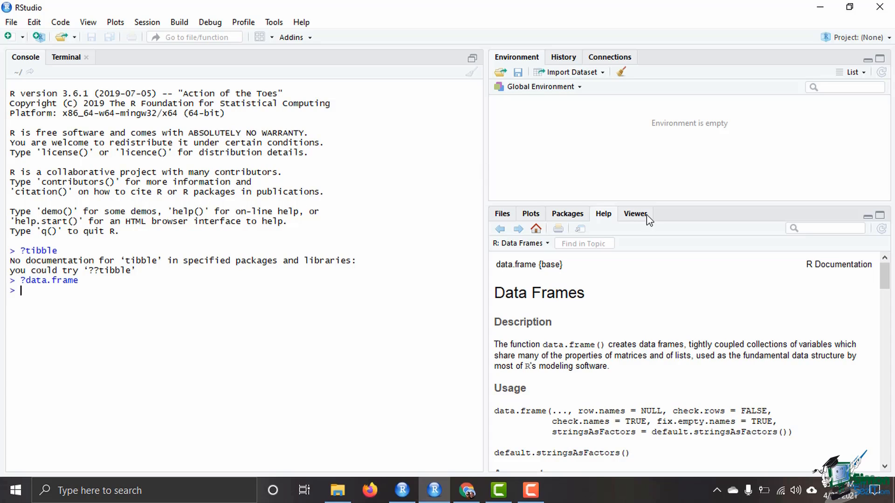
{"action": "mouse_move", "coordinate": [638, 192]}
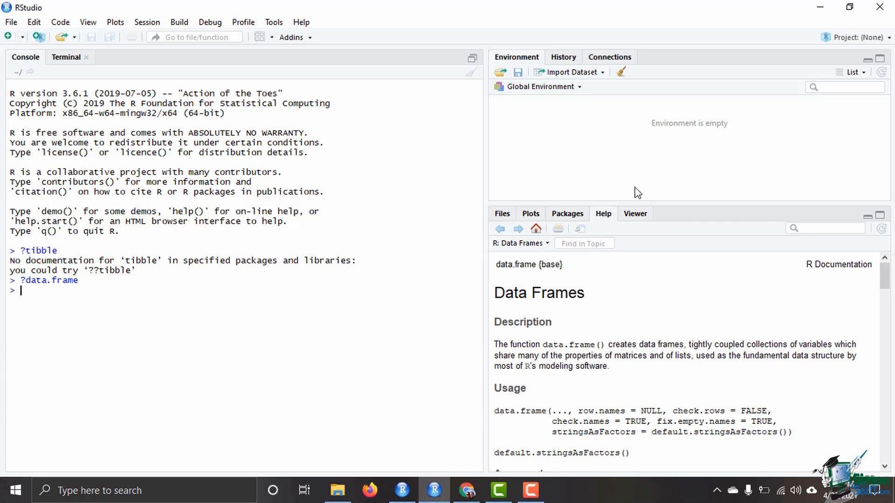
{"action": "left_click", "coordinate": [634, 213]}
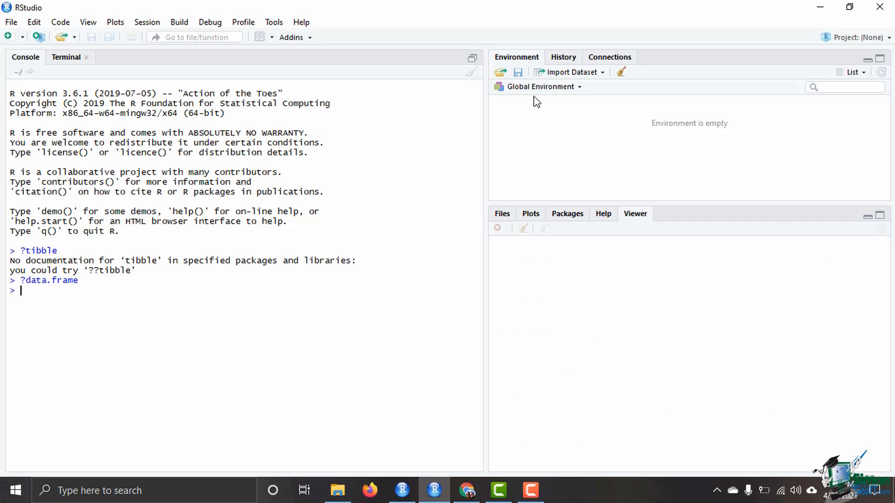
{"action": "mouse_move", "coordinate": [585, 125]}
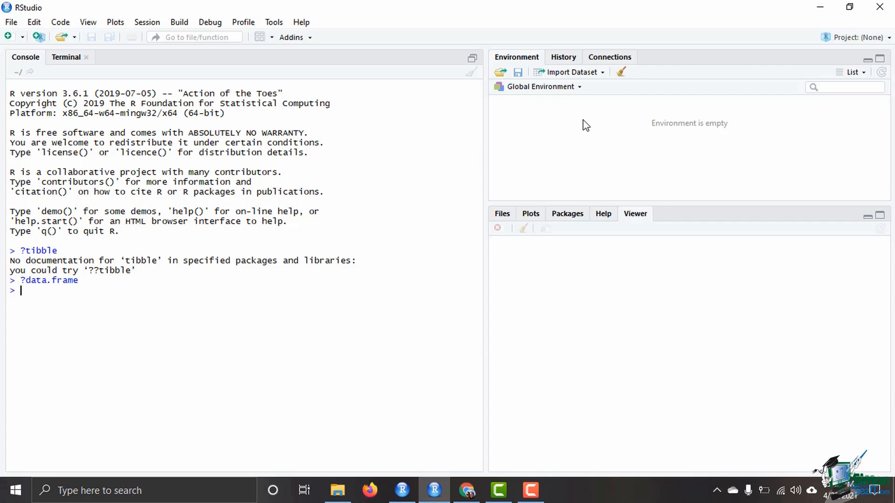
{"action": "mouse_move", "coordinate": [605, 110]}
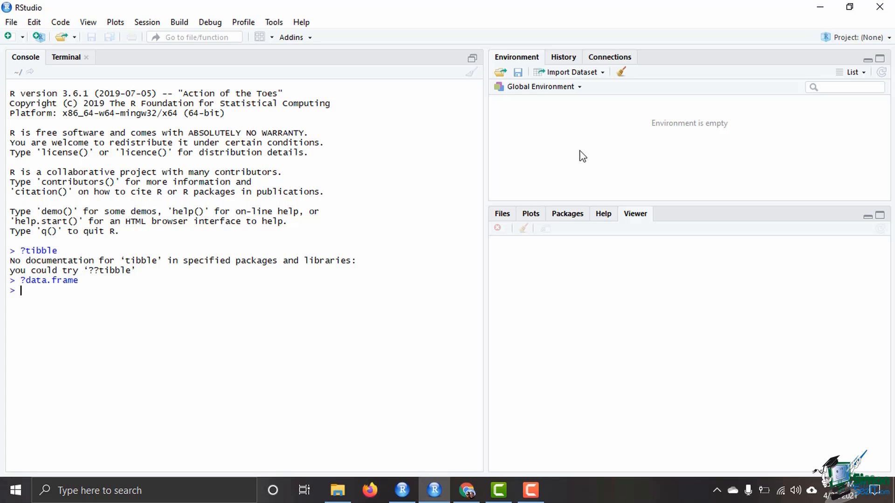
{"action": "left_click", "coordinate": [563, 57]}
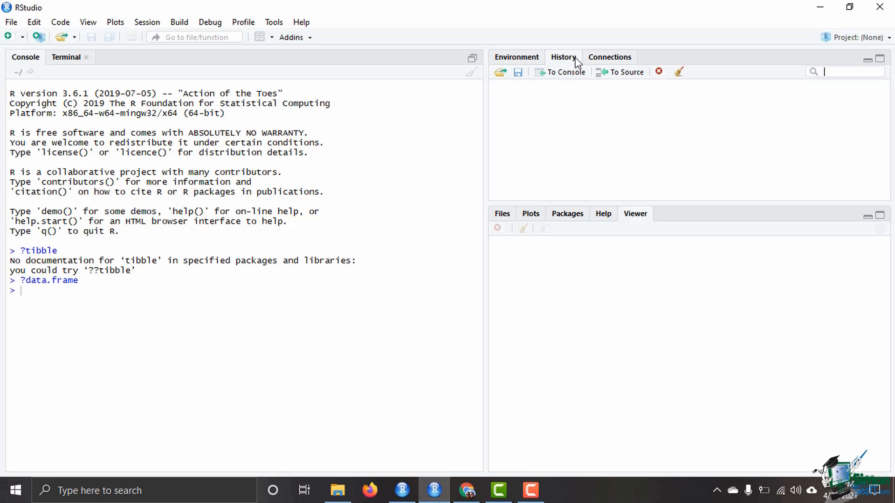
{"action": "left_click", "coordinate": [563, 57]}
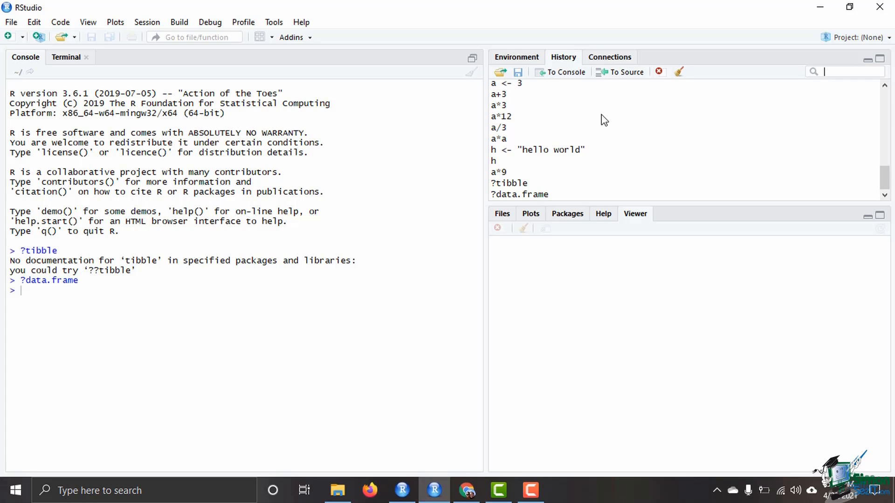
{"action": "left_click", "coordinate": [515, 56]}
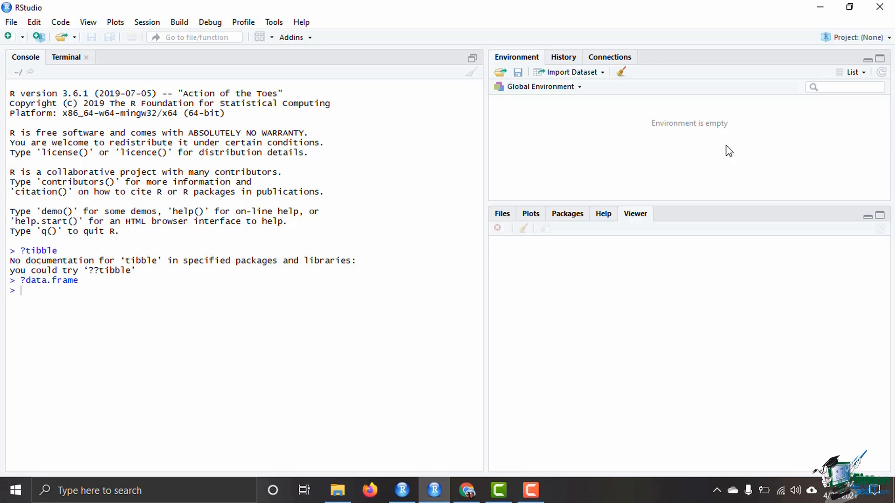
{"action": "mouse_move", "coordinate": [803, 222]}
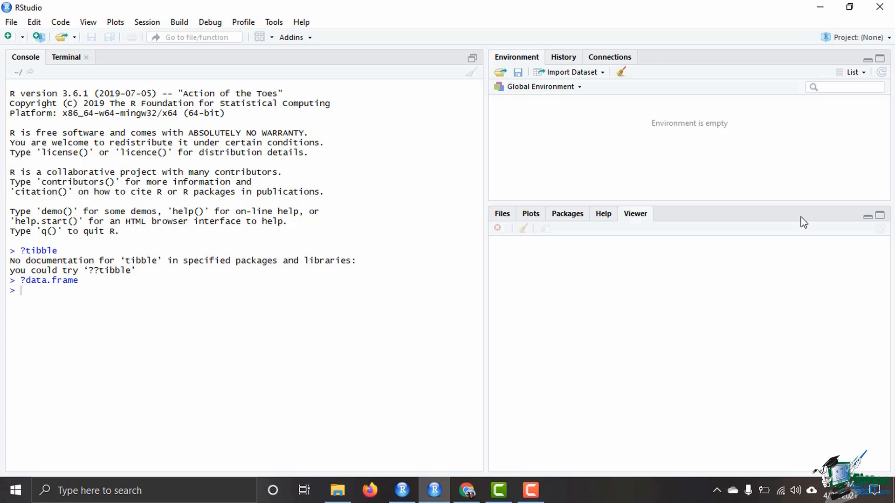
Step: Start a new plain project in a brand new directory
{"action": "left_click", "coordinate": [858, 37]}
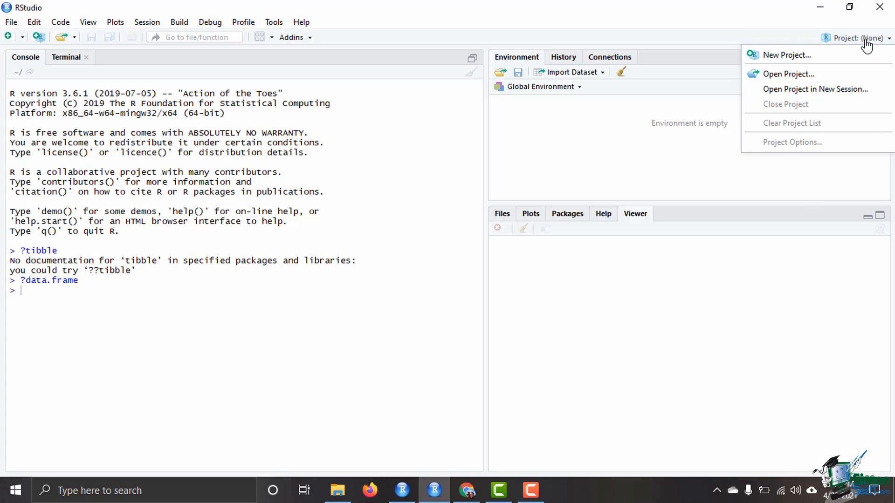
{"action": "left_click", "coordinate": [788, 55]}
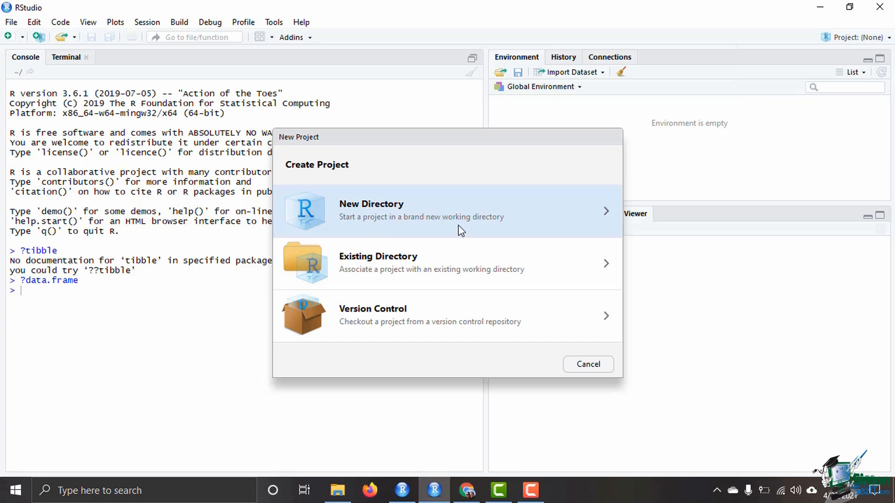
{"action": "mouse_move", "coordinate": [446, 234]}
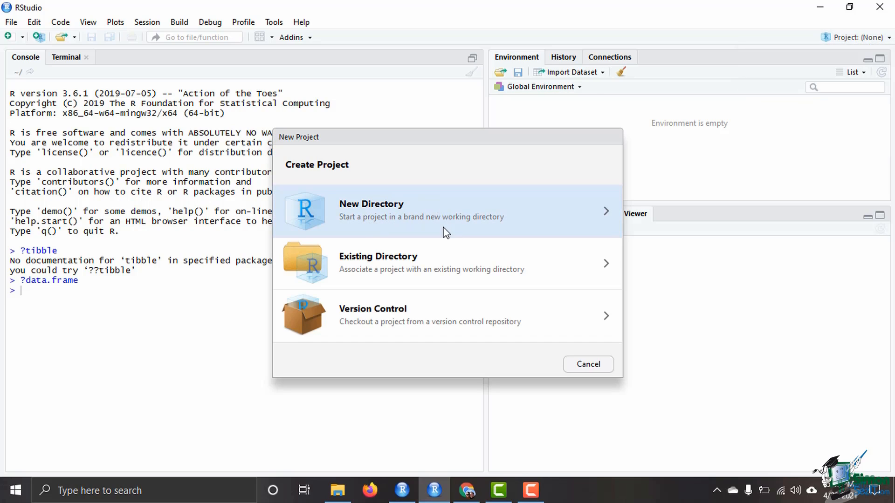
{"action": "mouse_move", "coordinate": [468, 271]}
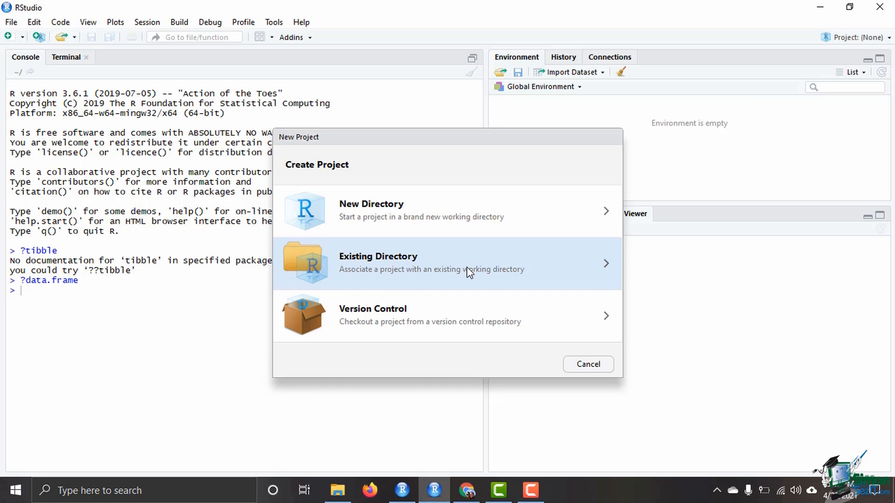
{"action": "mouse_move", "coordinate": [439, 329]}
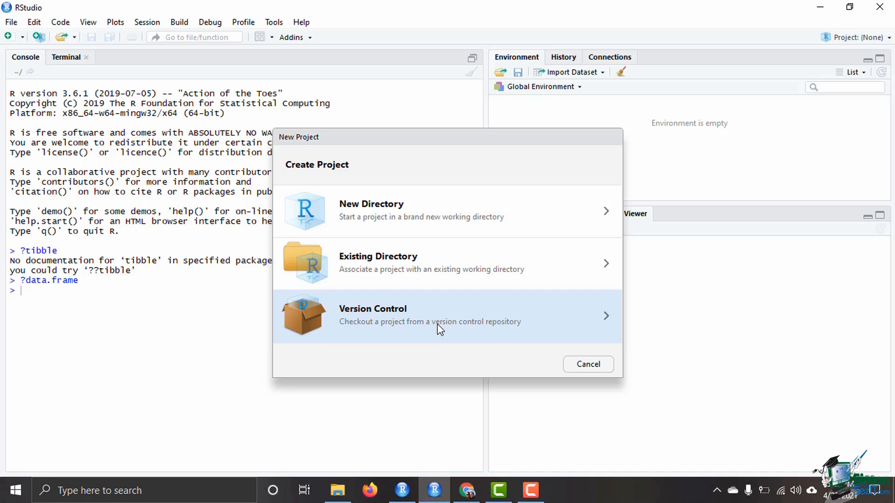
{"action": "mouse_move", "coordinate": [476, 212]}
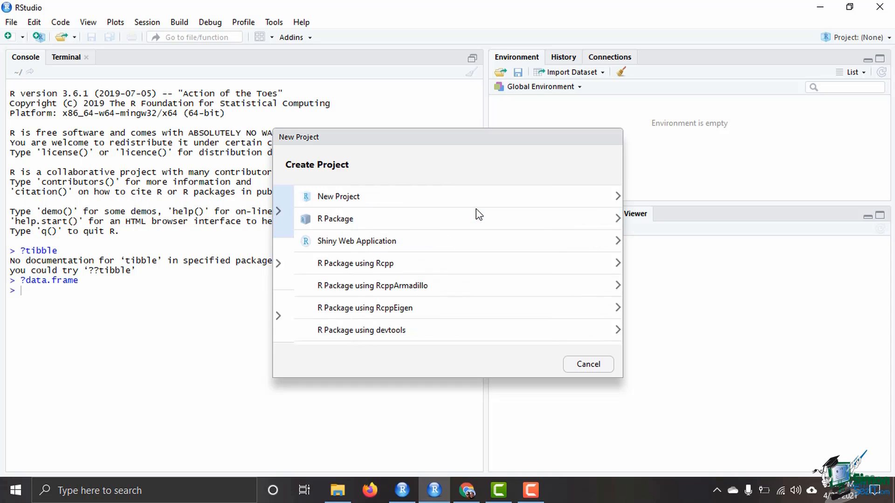
{"action": "left_click", "coordinate": [337, 197]}
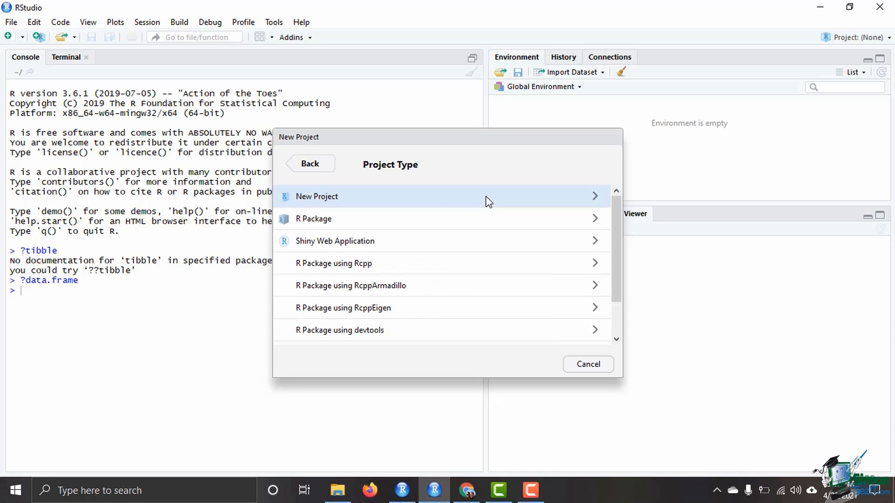
{"action": "mouse_move", "coordinate": [400, 222]}
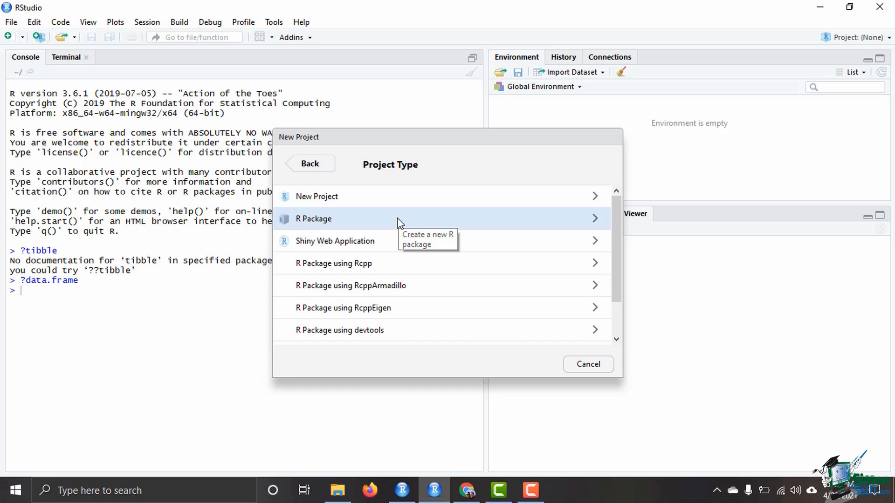
{"action": "mouse_move", "coordinate": [403, 241]}
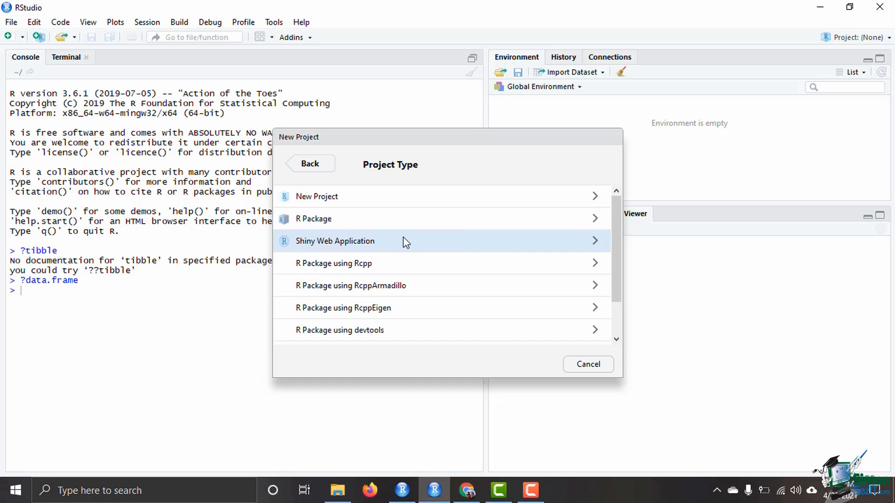
{"action": "mouse_move", "coordinate": [439, 262]}
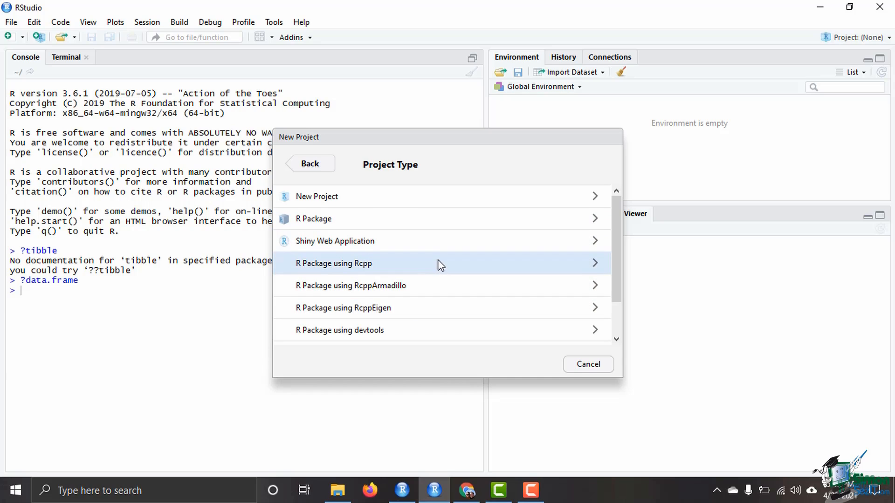
{"action": "scroll", "scroll_direction": "down", "scroll_amount": 3}
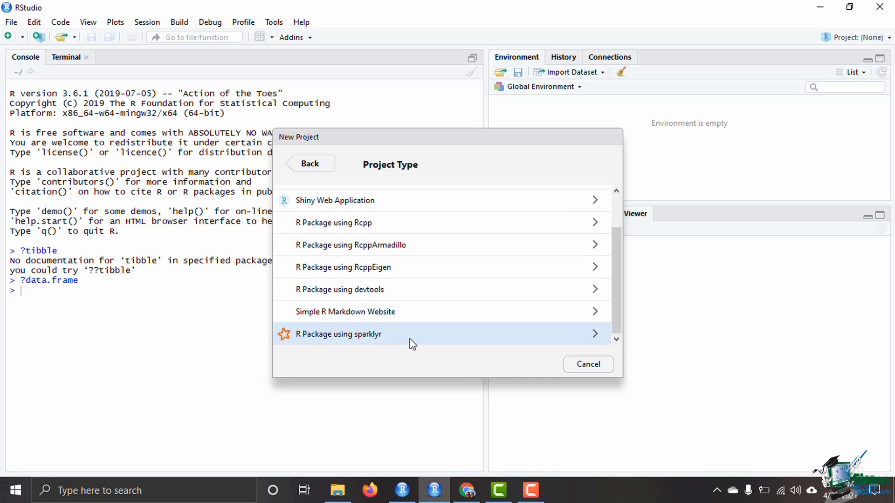
{"action": "scroll", "scroll_direction": "up", "scroll_amount": 3}
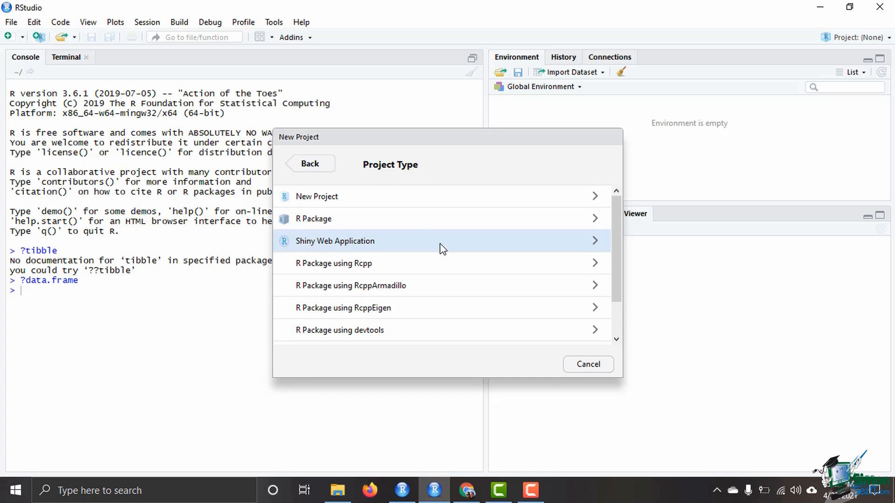
{"action": "mouse_move", "coordinate": [407, 201]}
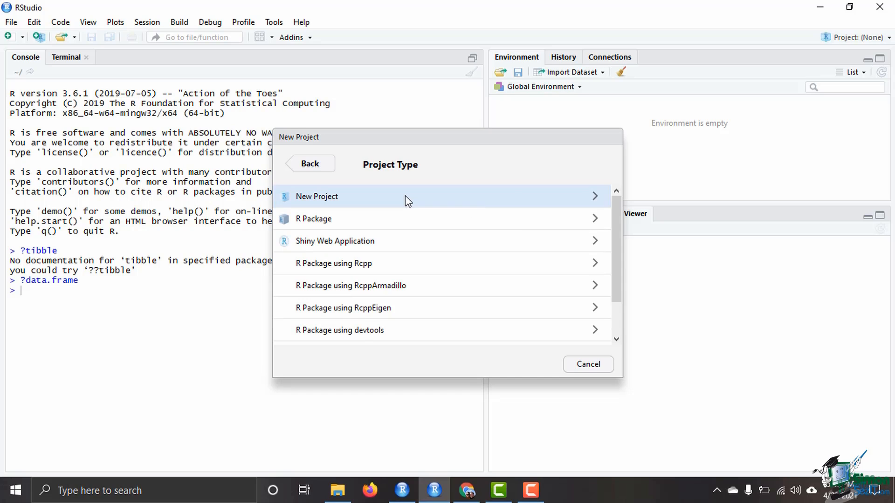
{"action": "left_click", "coordinate": [317, 197]}
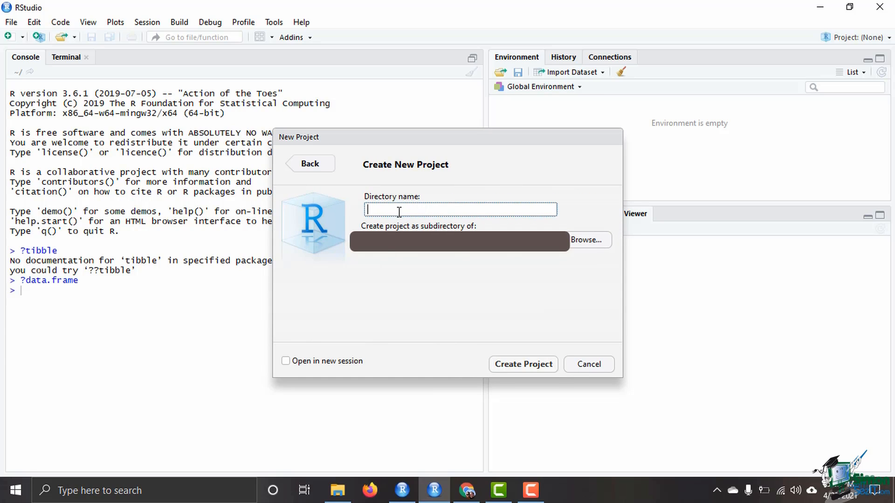
{"action": "mouse_move", "coordinate": [438, 207]}
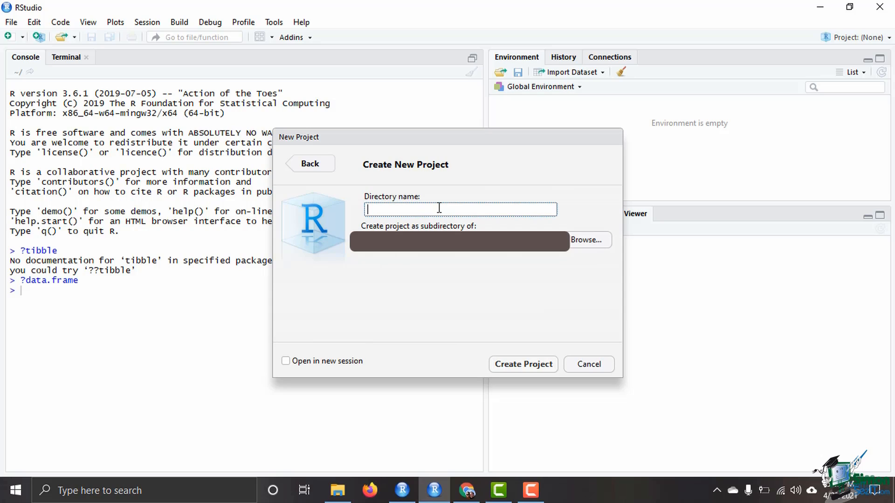
Step: Name the project 'example', pick its parent folder and create it
{"action": "type", "text": "ex"}
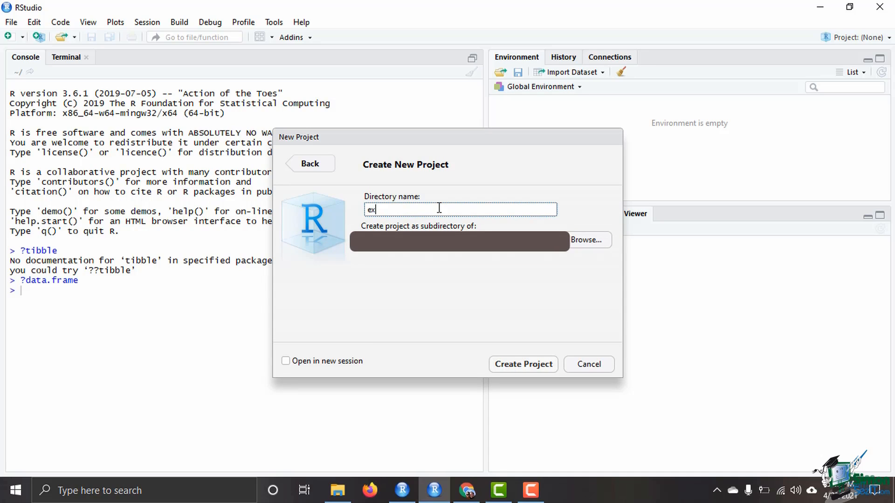
{"action": "type", "text": "ample"}
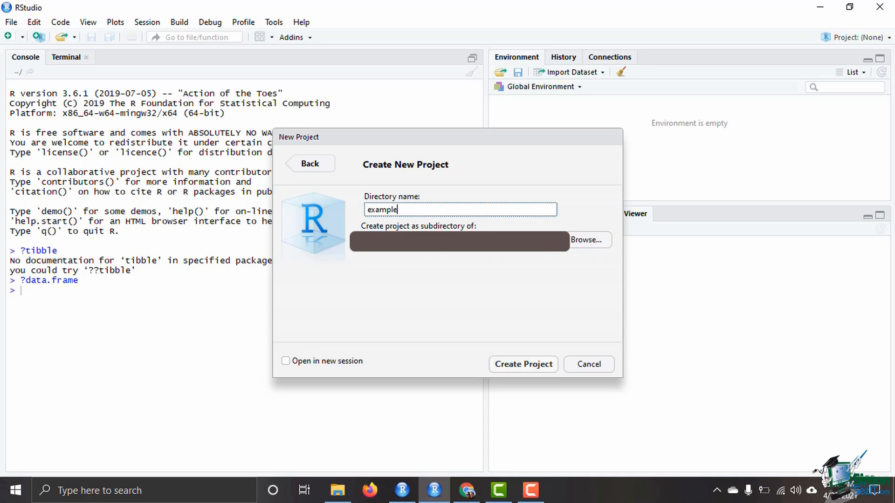
{"action": "mouse_move", "coordinate": [586, 240]}
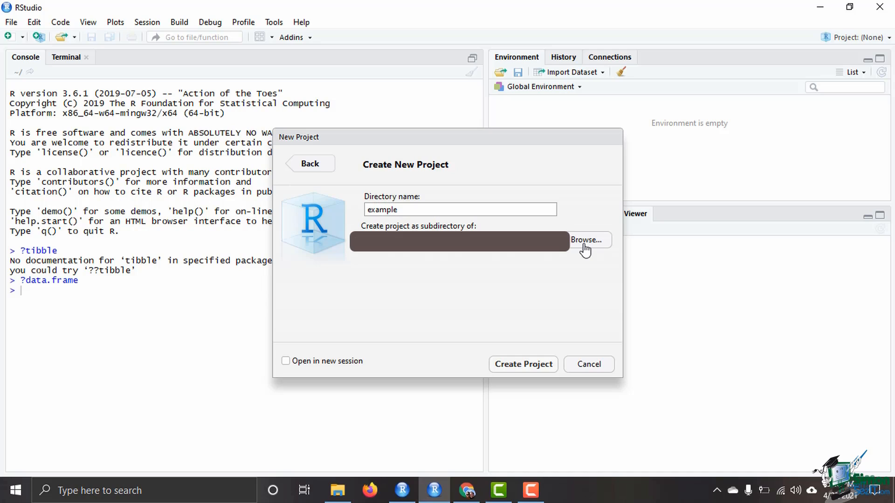
{"action": "left_click", "coordinate": [586, 240]}
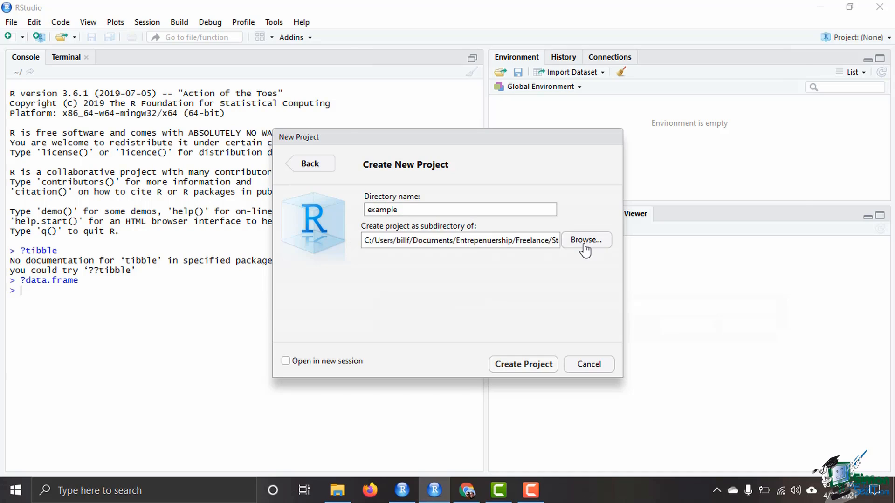
{"action": "left_click", "coordinate": [586, 239]}
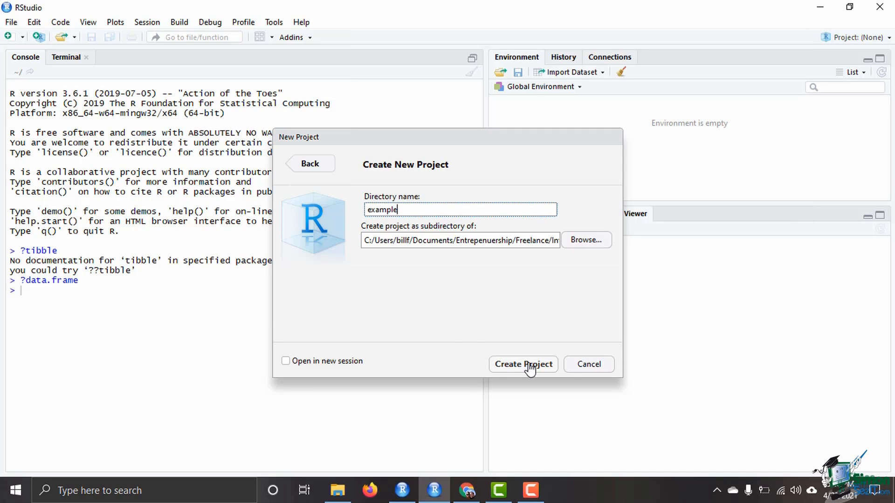
{"action": "left_click", "coordinate": [523, 365]}
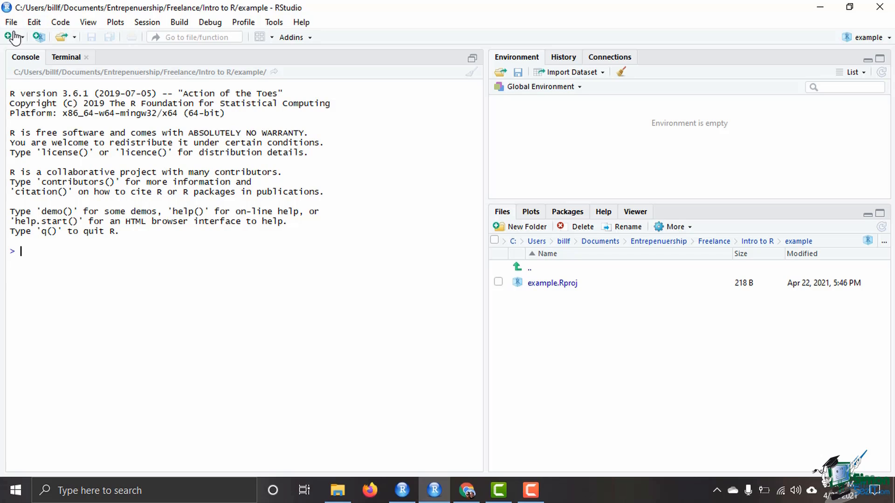
{"action": "mouse_move", "coordinate": [18, 41]}
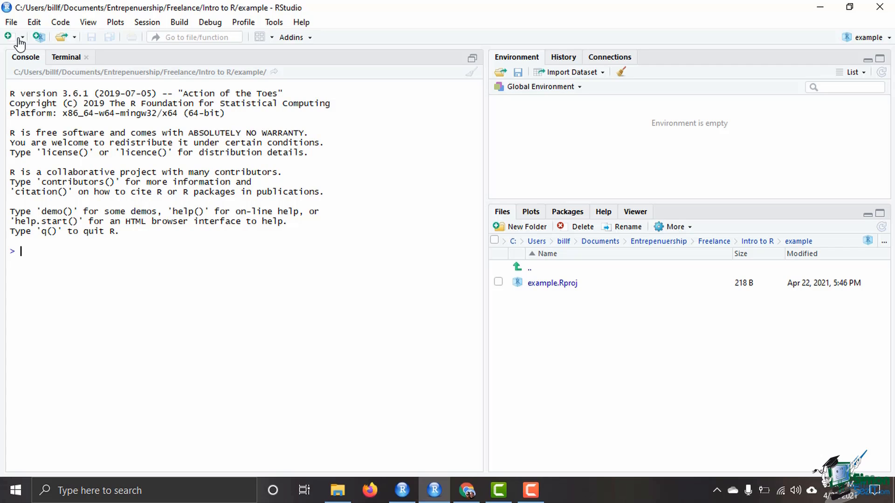
{"action": "mouse_move", "coordinate": [7, 250]}
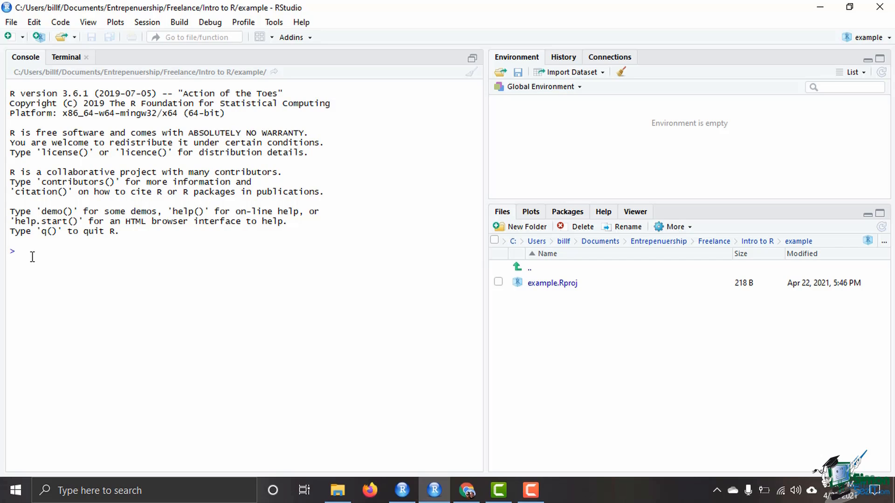
Step: Create a blank R script and evaluate 5+9 in the console to get 14
{"action": "left_click", "coordinate": [22, 251]}
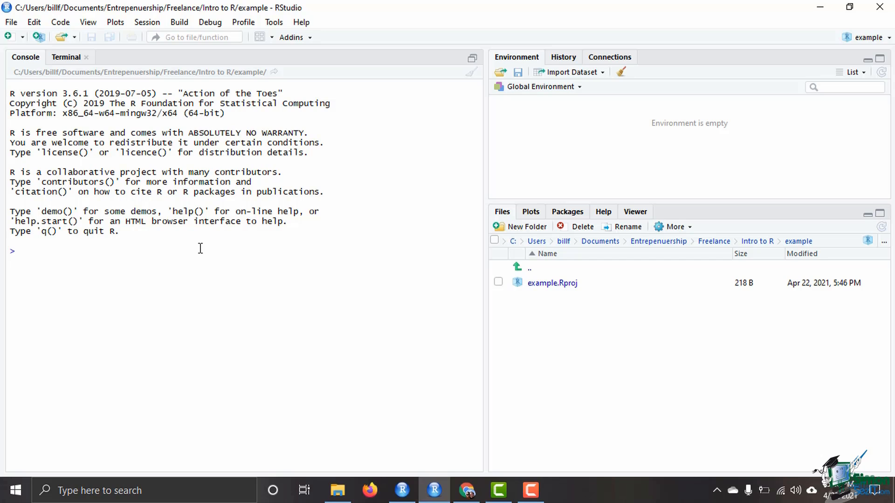
{"action": "left_click", "coordinate": [8, 36]}
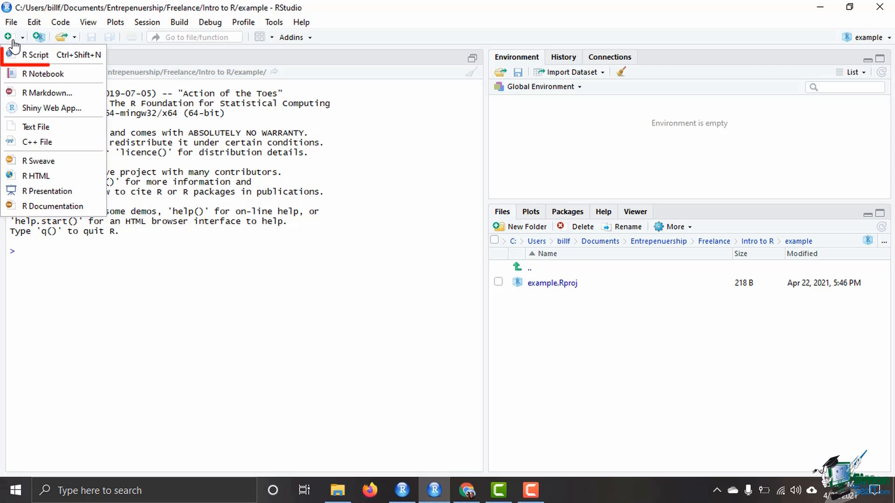
{"action": "mouse_move", "coordinate": [40, 55]}
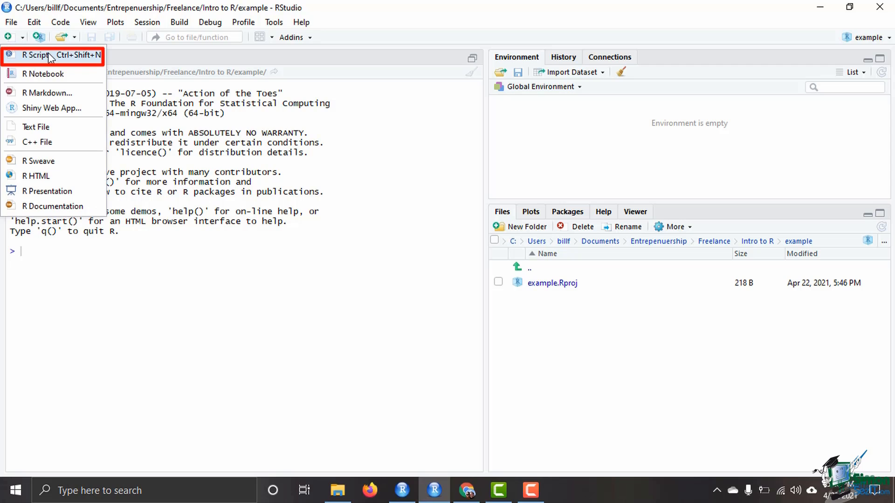
{"action": "left_click", "coordinate": [36, 55]}
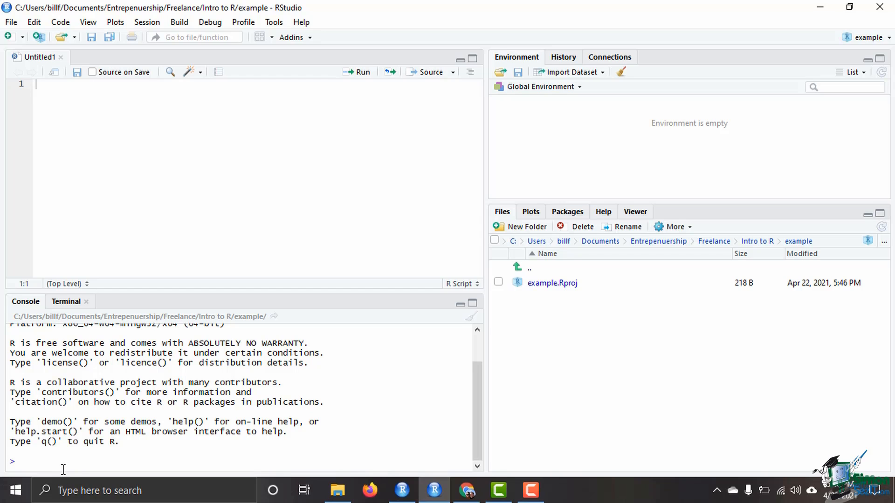
{"action": "mouse_move", "coordinate": [16, 456]}
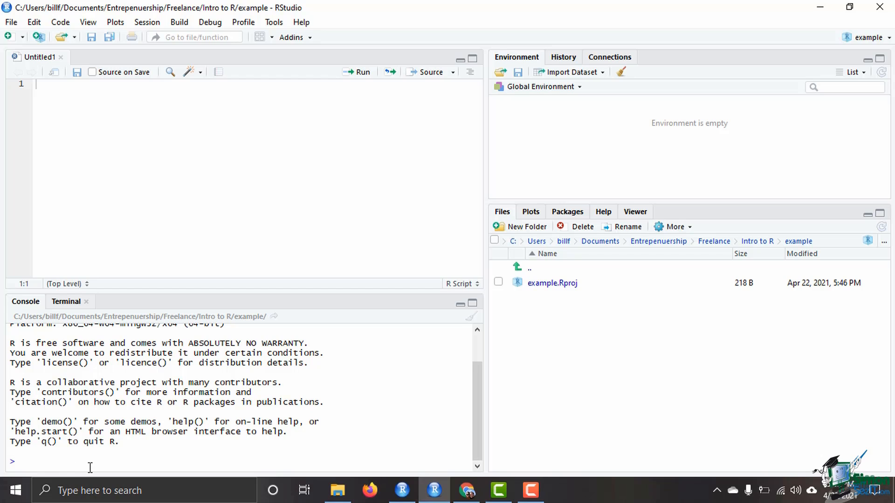
{"action": "type", "text": "5+9"}
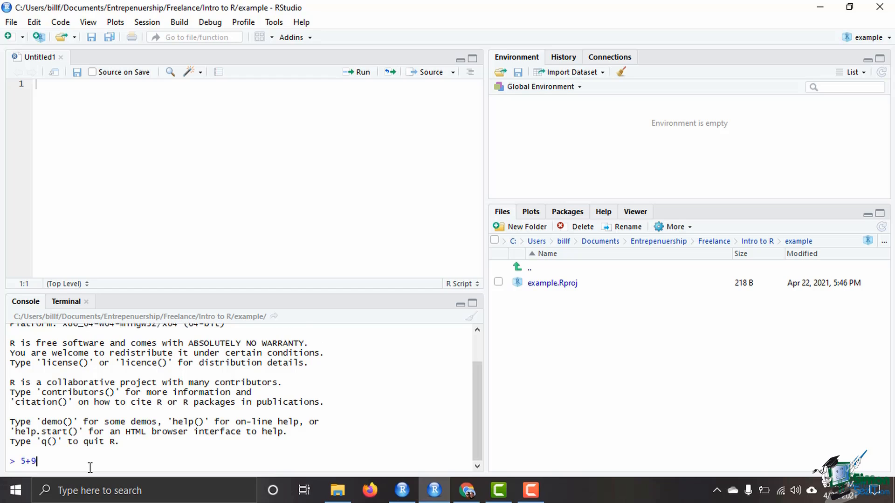
{"action": "key", "text": "Return"}
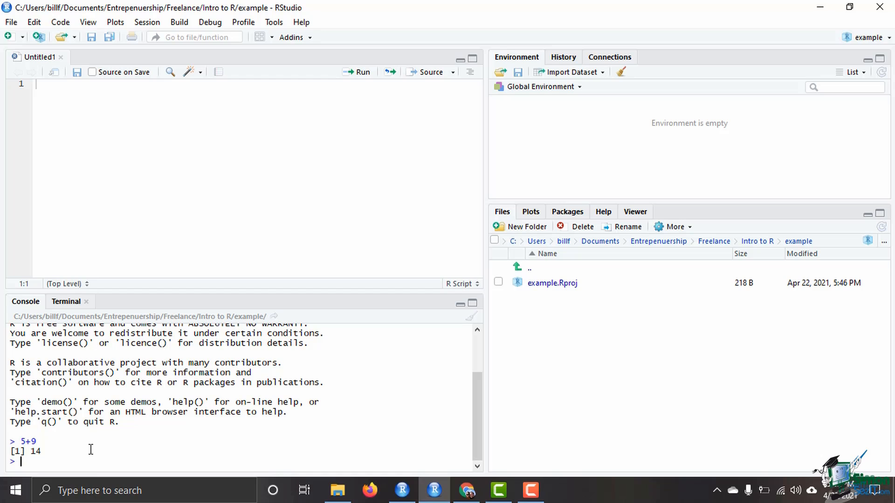
{"action": "mouse_move", "coordinate": [163, 130]}
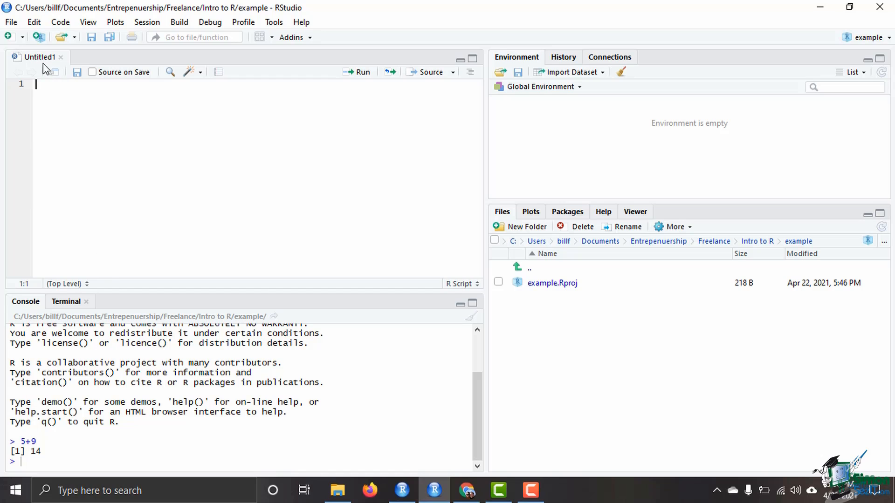
Step: Save the untitled script as example_script.R in the example project folder
{"action": "left_click", "coordinate": [11, 22]}
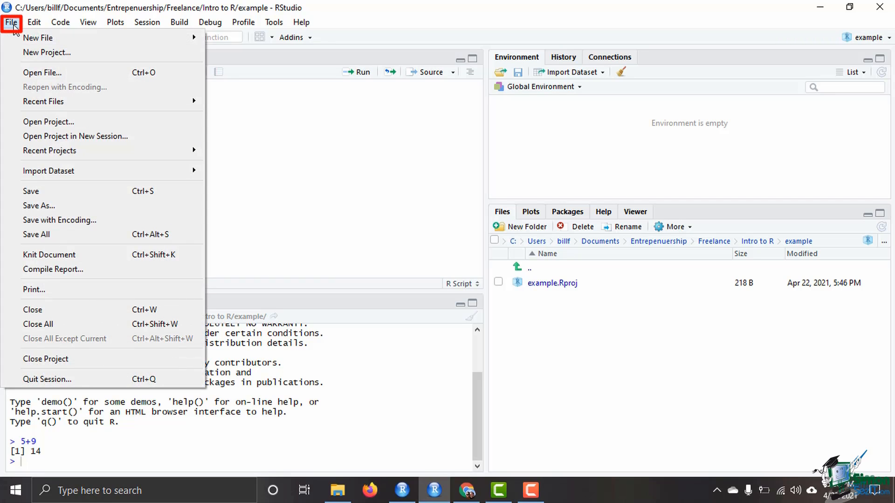
{"action": "mouse_move", "coordinate": [37, 205]}
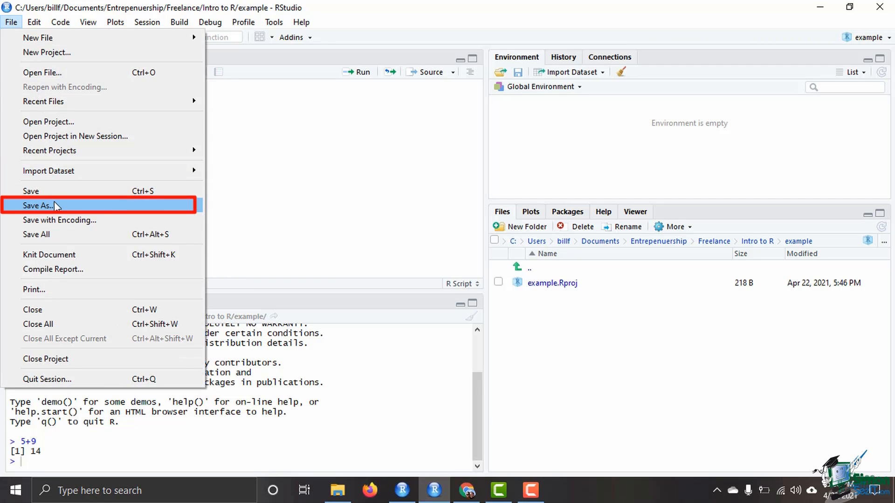
{"action": "left_click", "coordinate": [37, 205]}
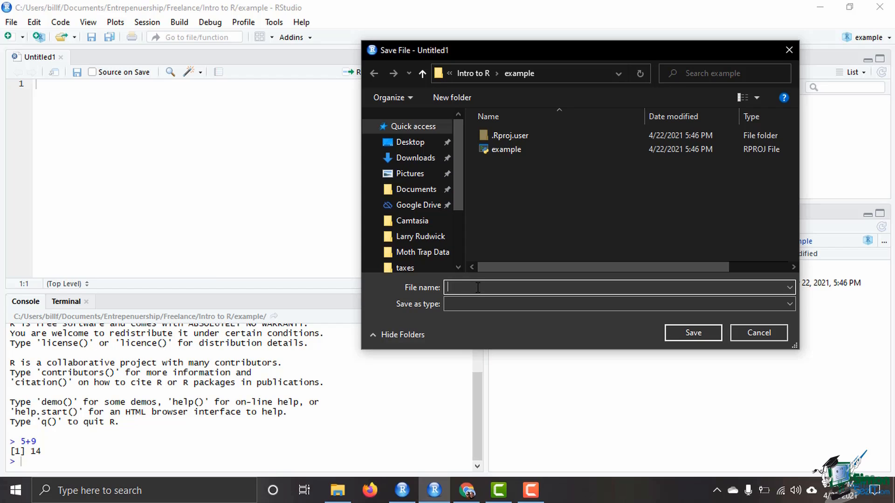
{"action": "type", "text": "example_script"}
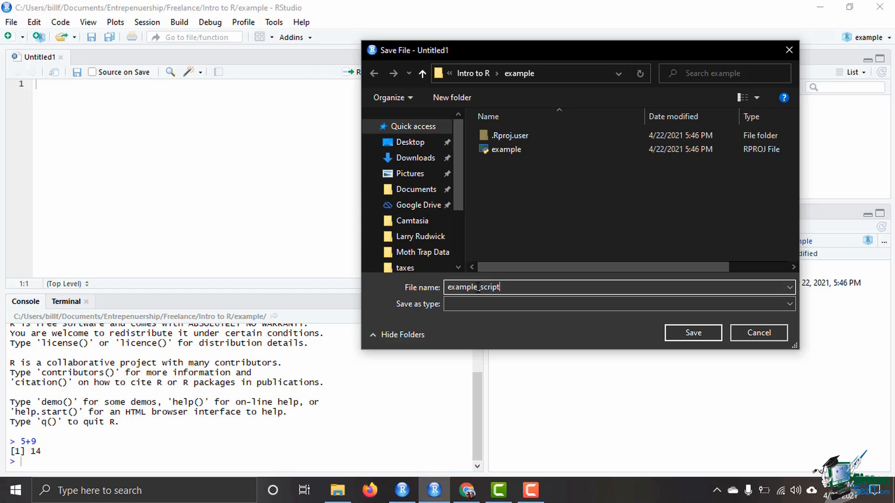
{"action": "type", "text": ".R"}
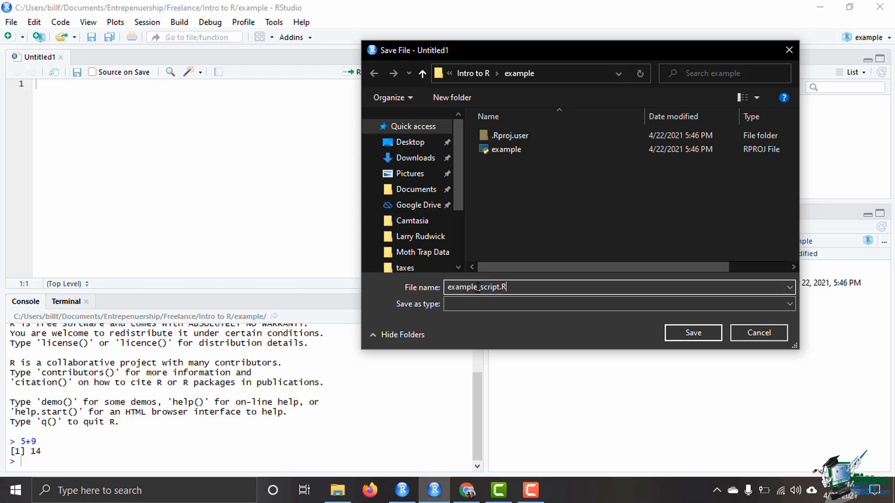
{"action": "left_click", "coordinate": [692, 333]}
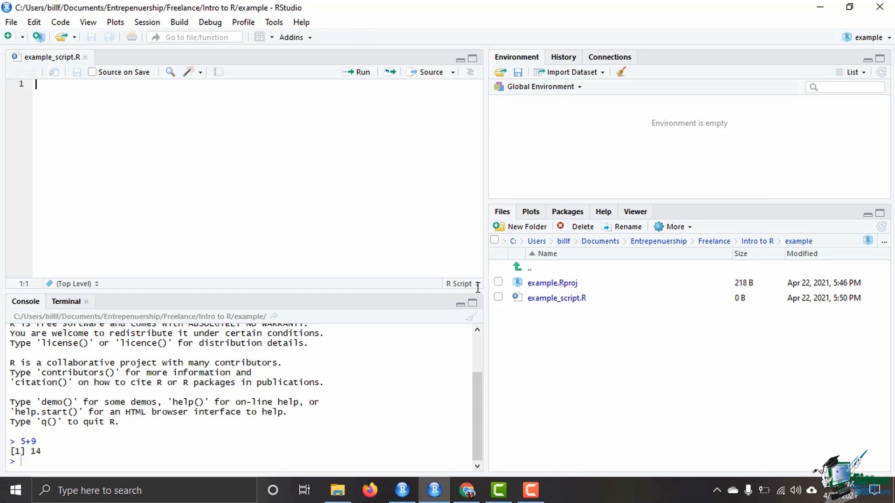
{"action": "mouse_move", "coordinate": [112, 136]}
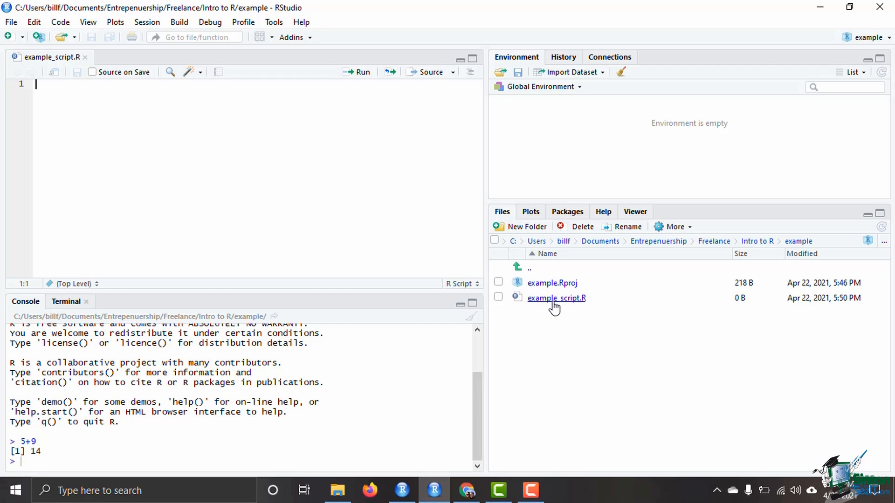
{"action": "mouse_move", "coordinate": [626, 318]}
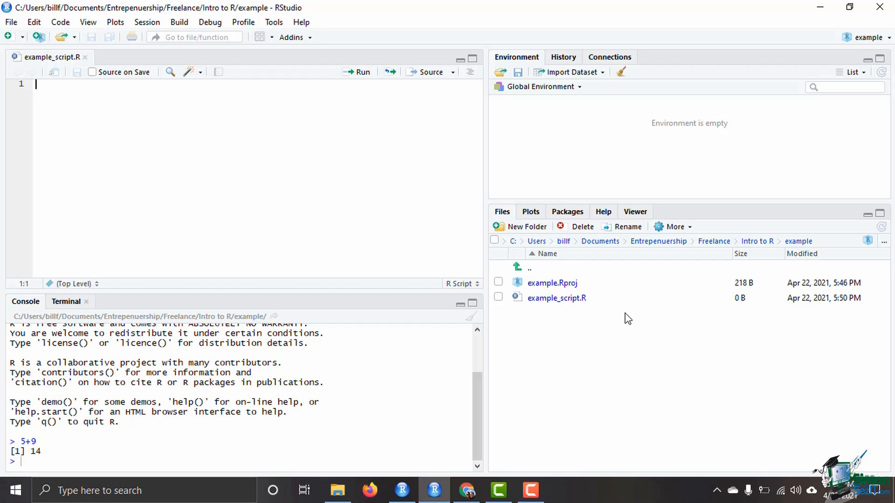
{"action": "mouse_move", "coordinate": [383, 401]}
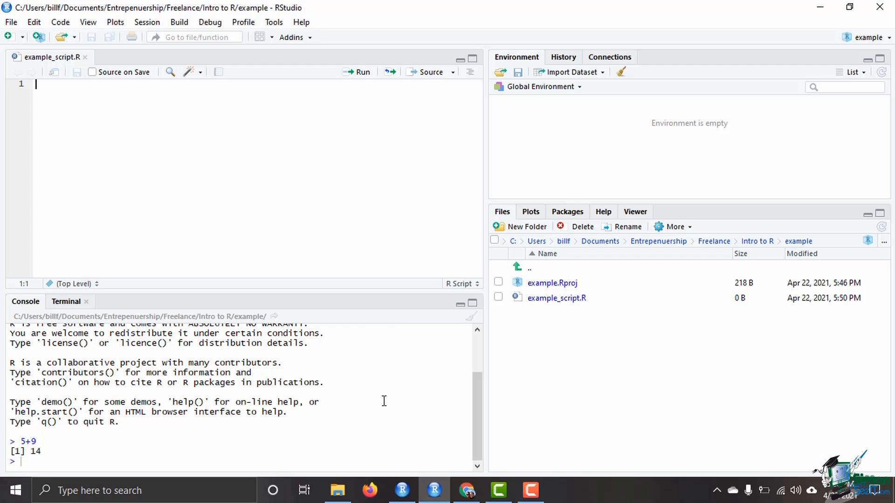
{"action": "mouse_move", "coordinate": [144, 138]}
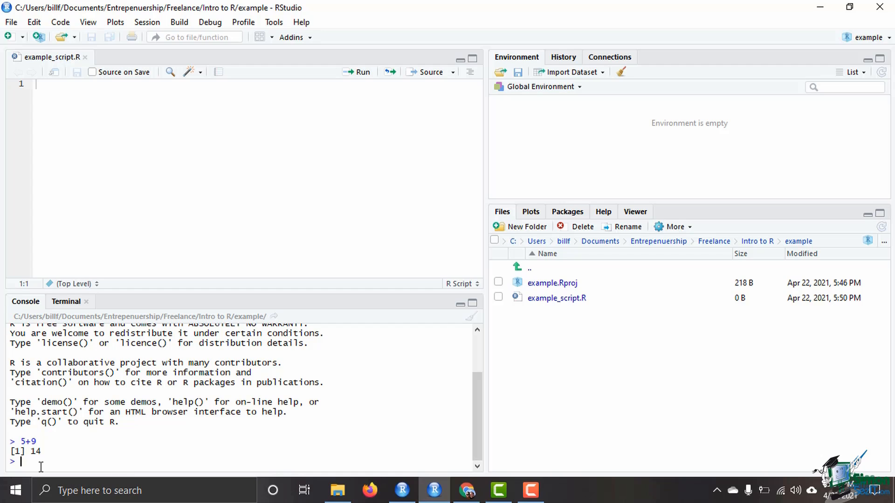
Step: Run install.packages("caret") in the console until it reports download and successful unpack
{"action": "type", "text": "in"}
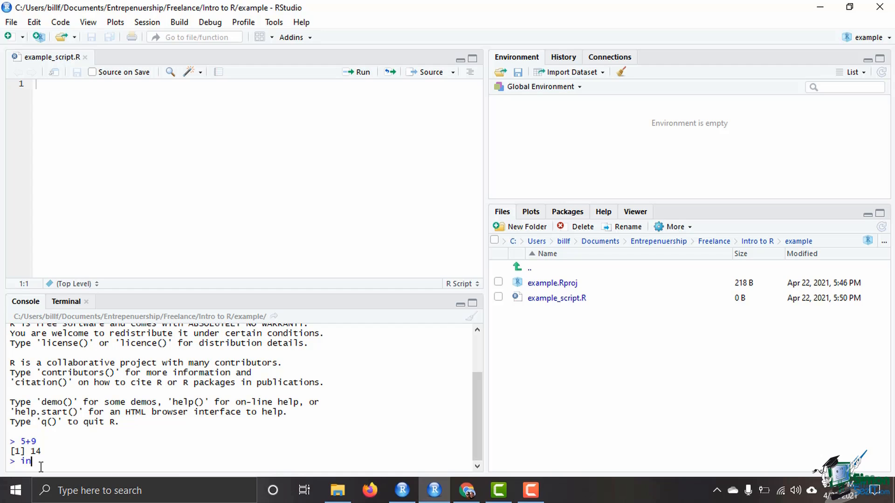
{"action": "type", "text": "in"}
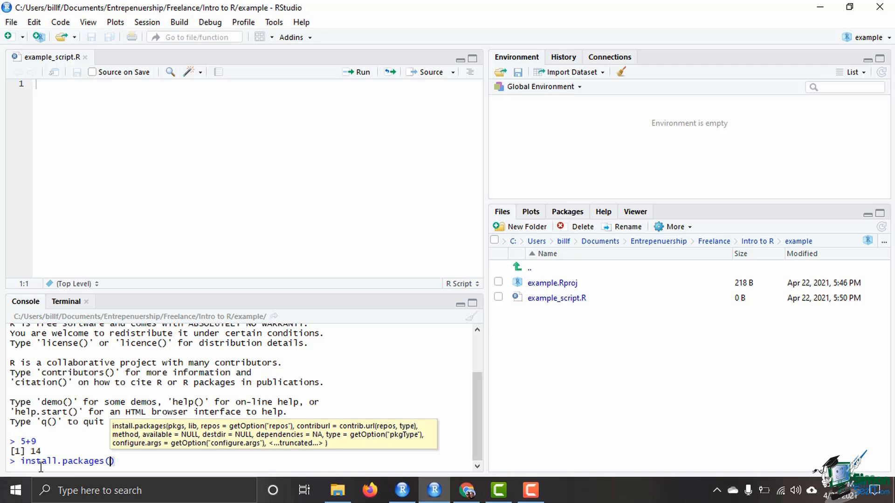
{"action": "type", "text": "\""}
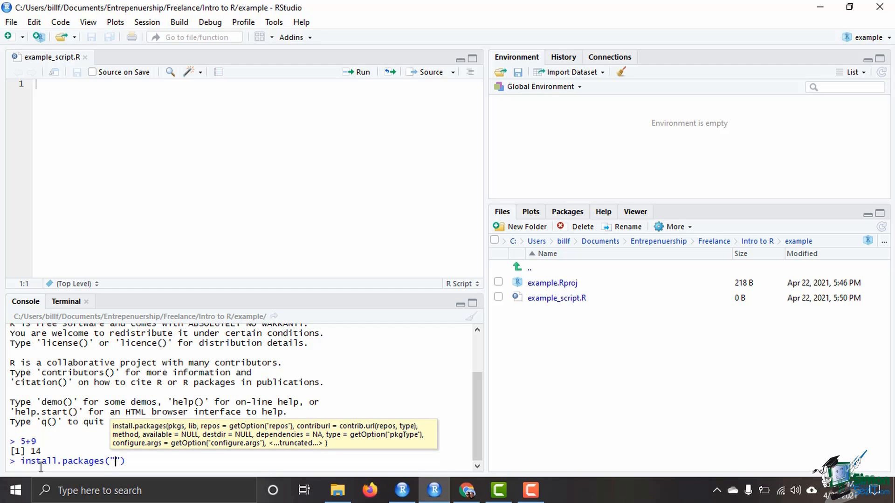
{"action": "type", "text": "\""}
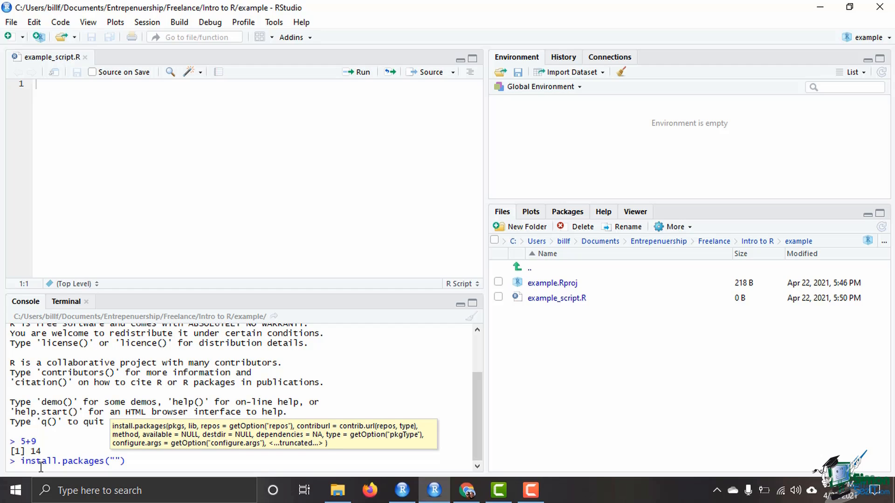
{"action": "type", "text": "caret"}
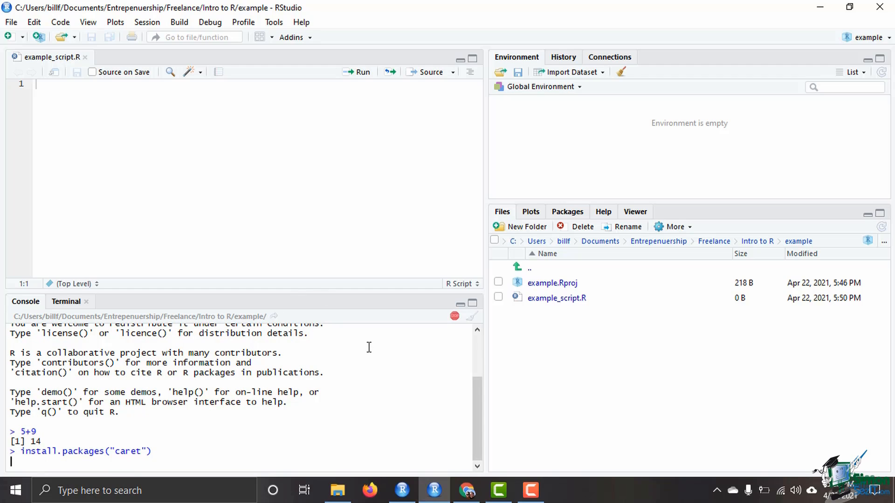
{"action": "key", "text": "Return"}
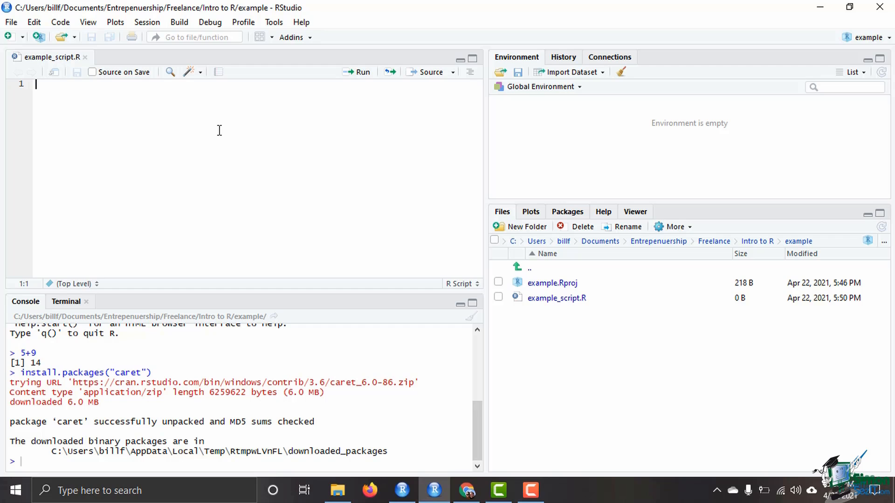
Step: Add library(caret) as line 1 of example_script.R and run it, loading lattice and ggplot2
{"action": "type", "text": "library"}
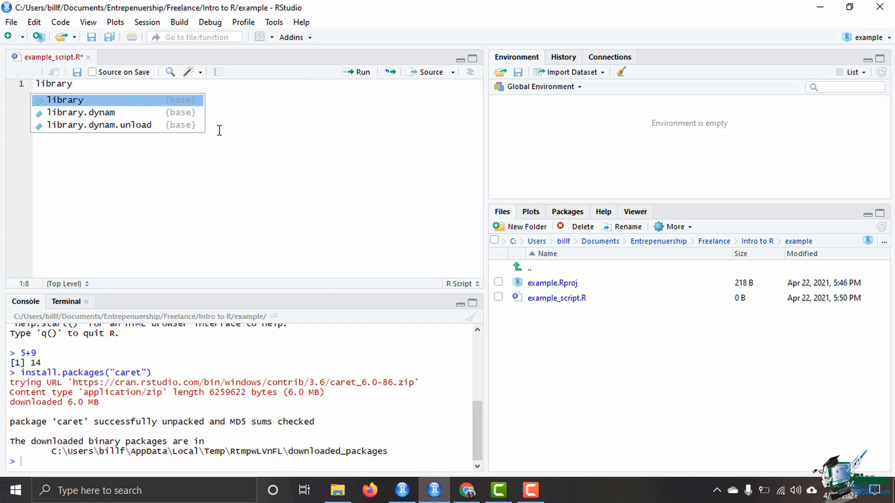
{"action": "type", "text": "("}
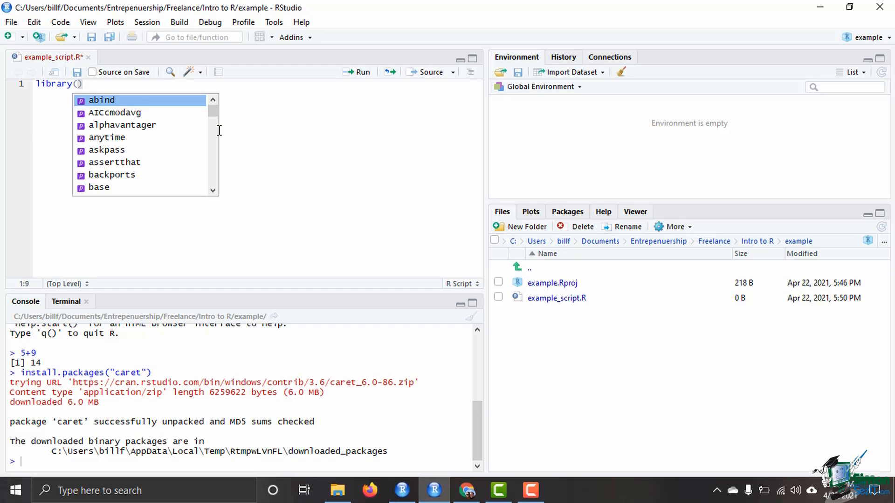
{"action": "type", "text": "caret"}
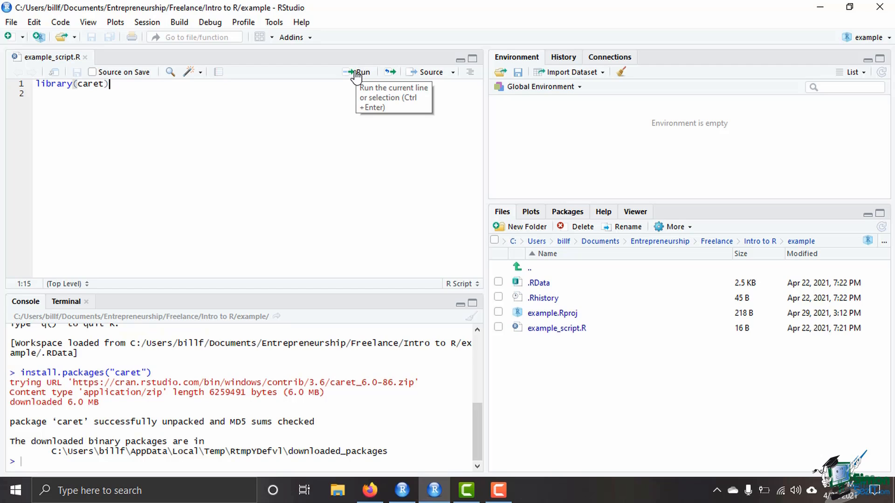
{"action": "mouse_move", "coordinate": [112, 84]}
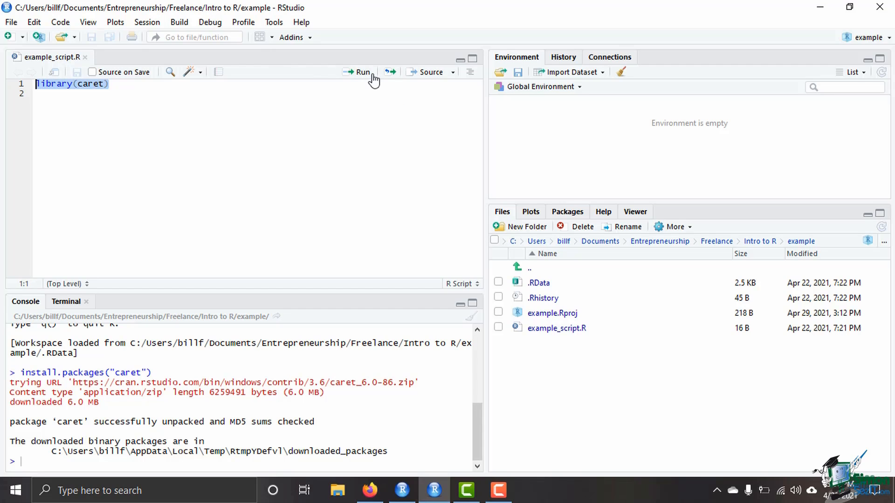
{"action": "mouse_move", "coordinate": [358, 80]}
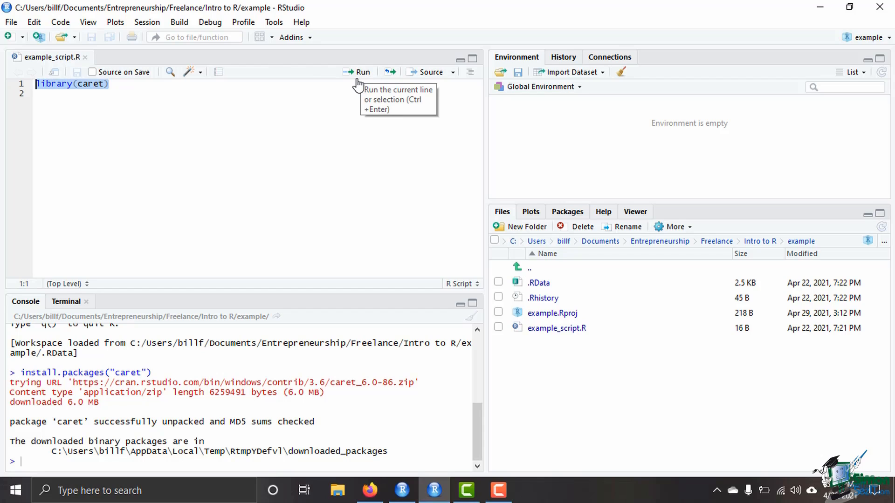
{"action": "left_click", "coordinate": [108, 84]}
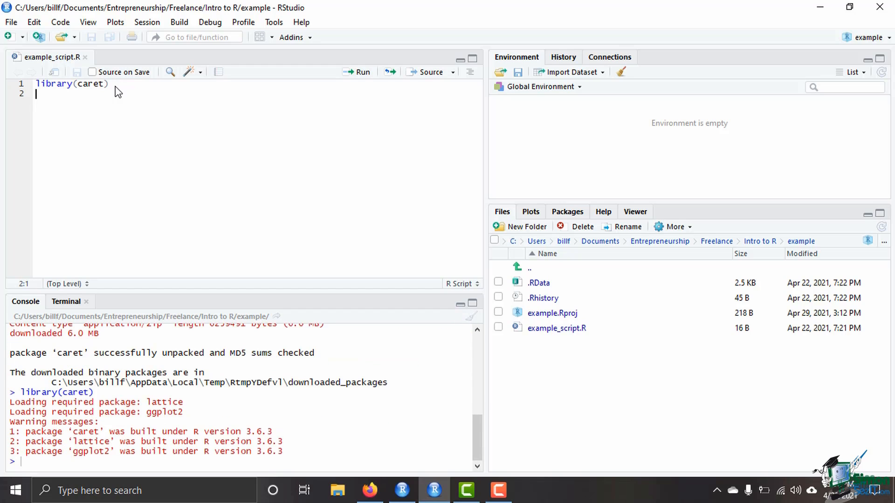
{"action": "mouse_move", "coordinate": [162, 461]}
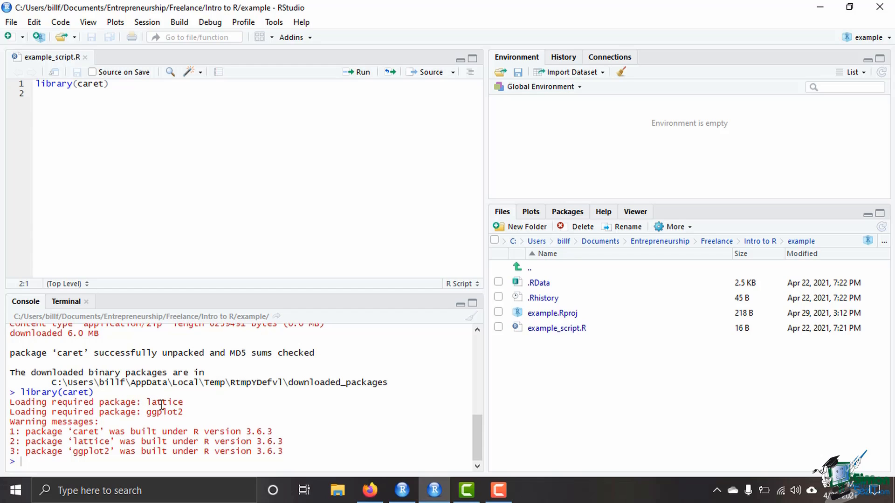
{"action": "left_click", "coordinate": [36, 93]}
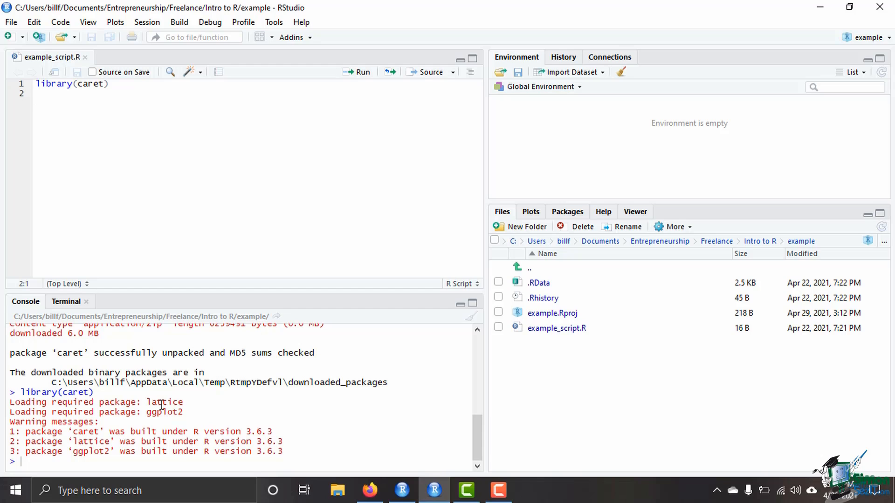
{"action": "left_click", "coordinate": [35, 93]}
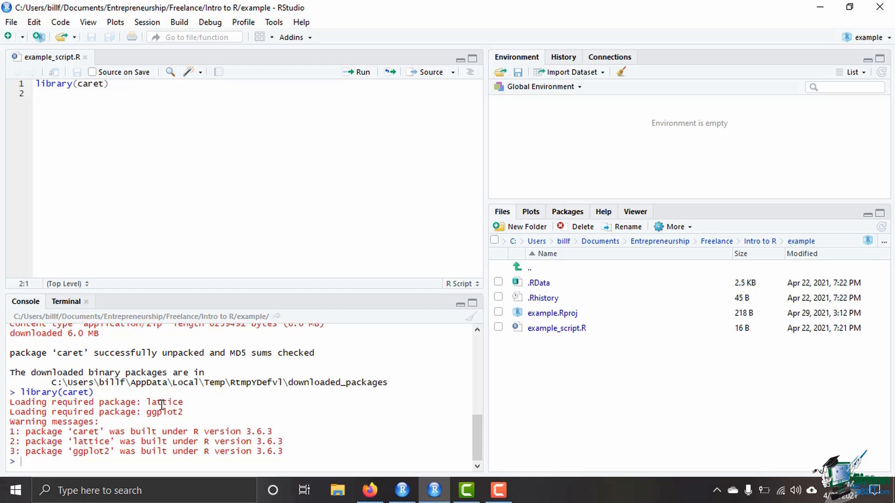
{"action": "left_click", "coordinate": [36, 94]}
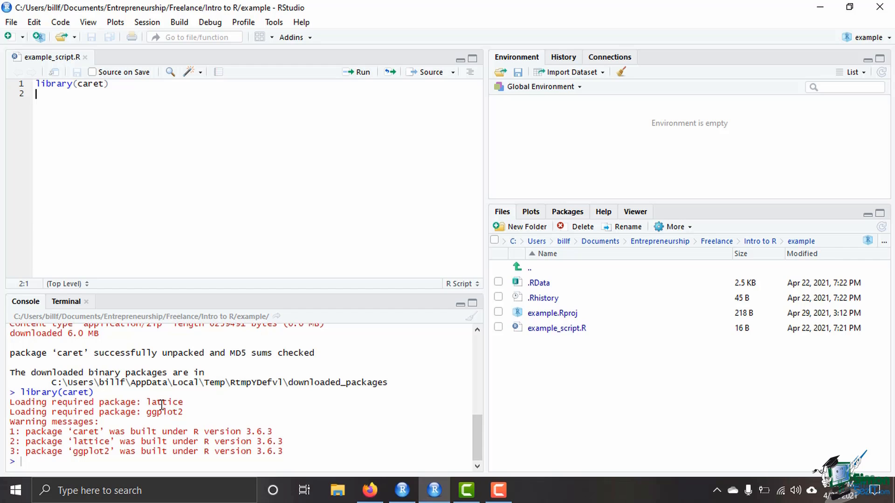